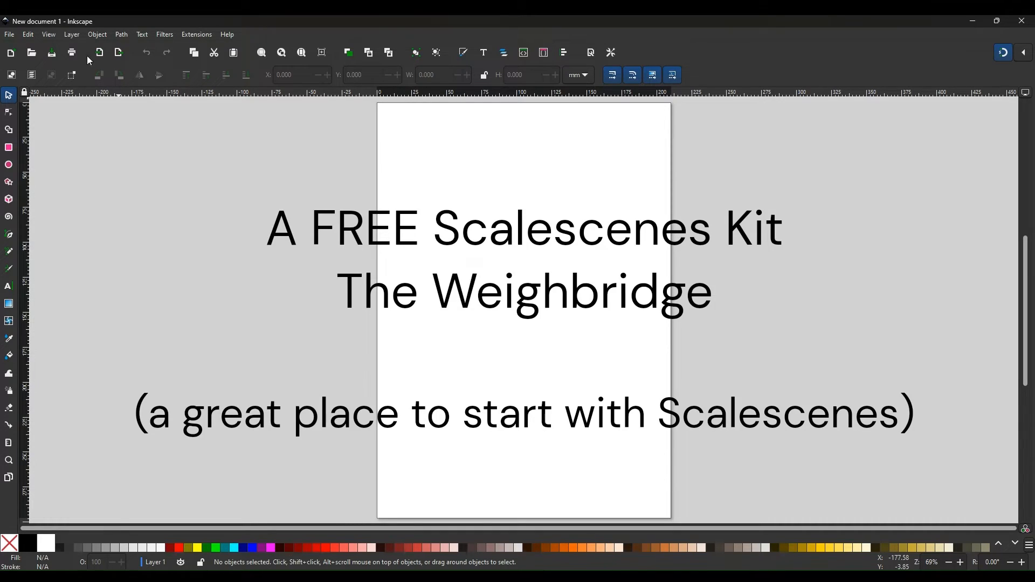
Import the R024_TX01_OO weighbridge kit PDF from the Weighbridge folder.
left_click(9, 35)
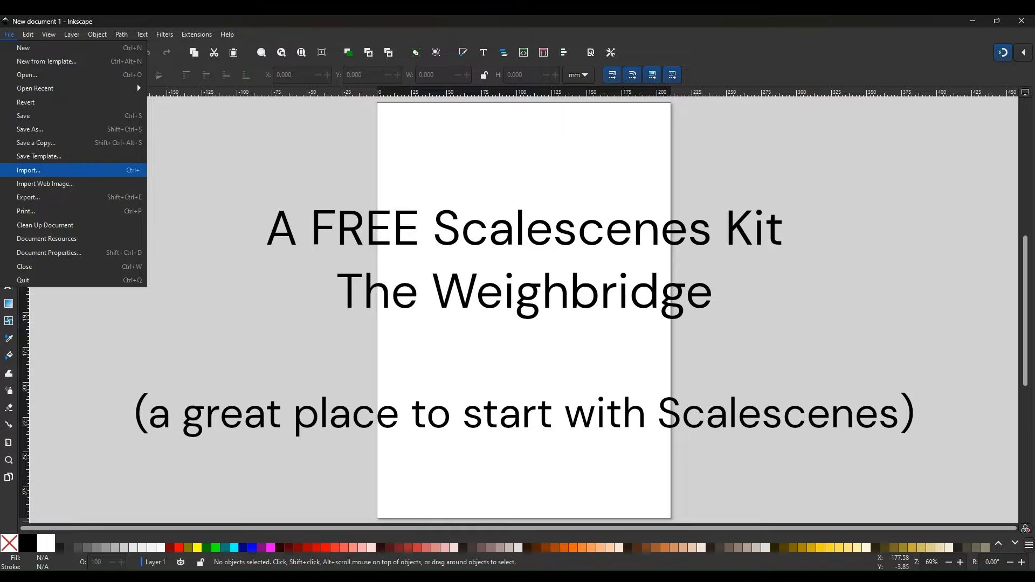
left_click(28, 171)
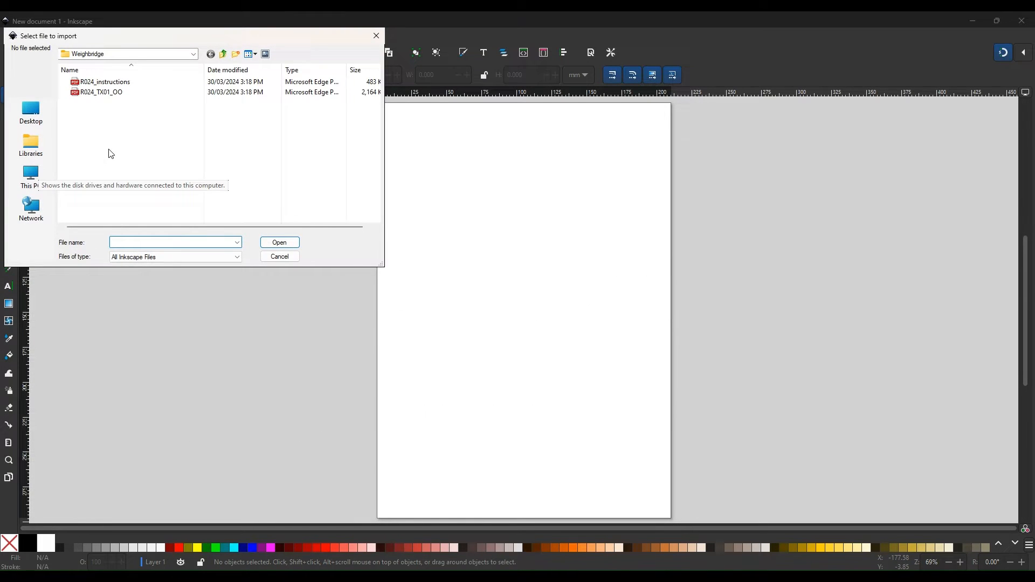
left_click(100, 92)
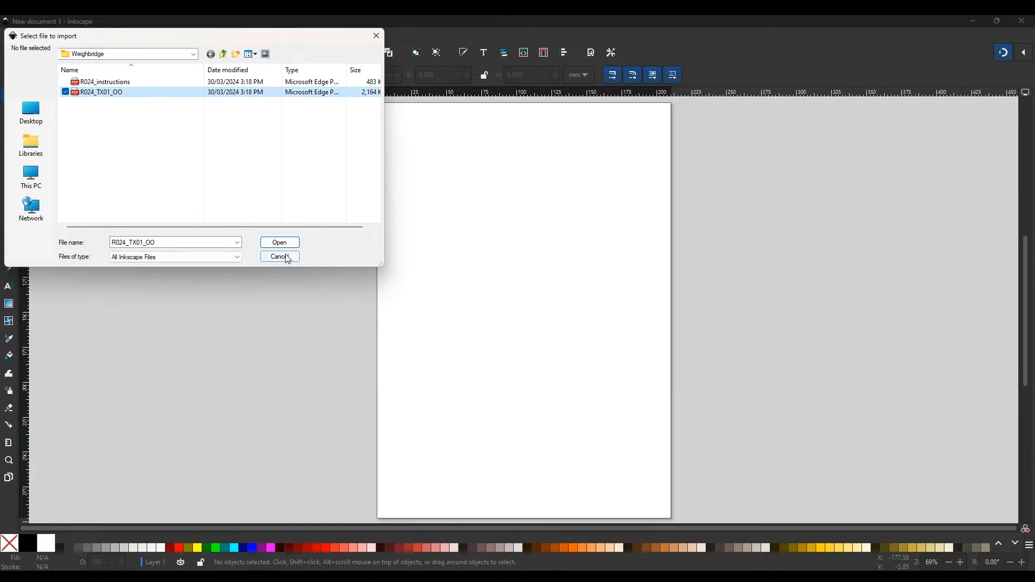
left_click(279, 256)
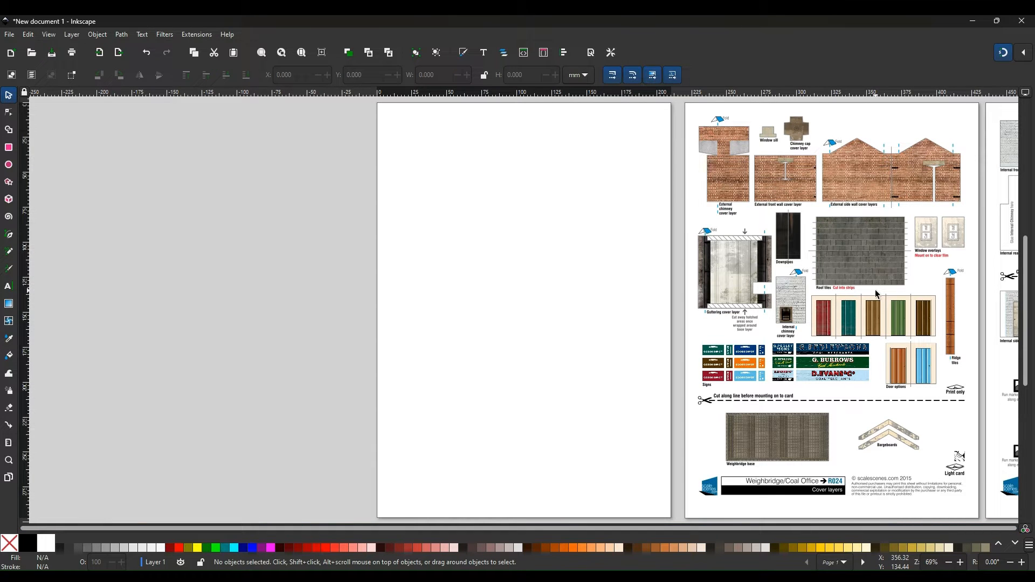
scroll("down", 3)
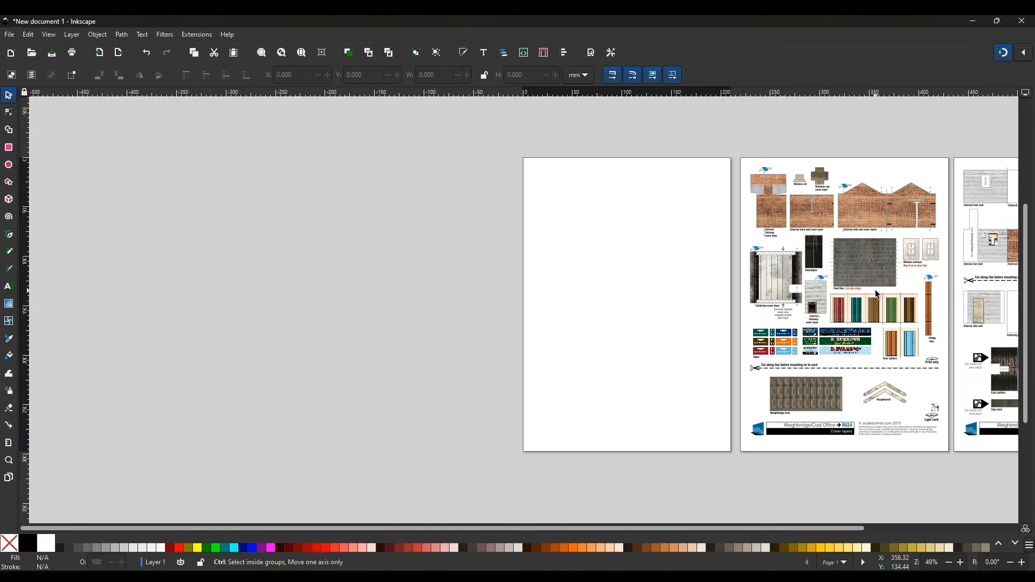
scroll("down", 3)
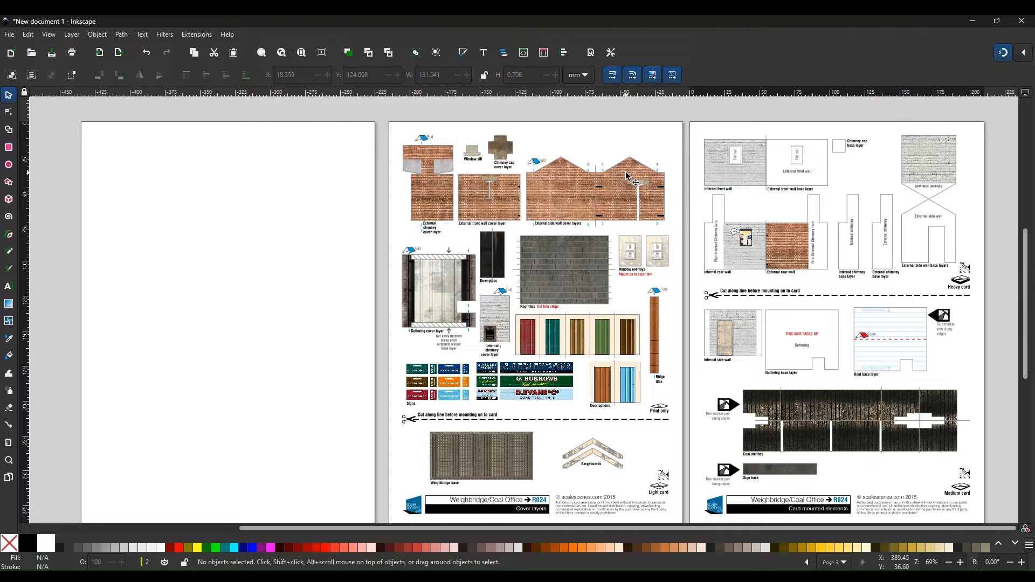
mouse_move(884, 227)
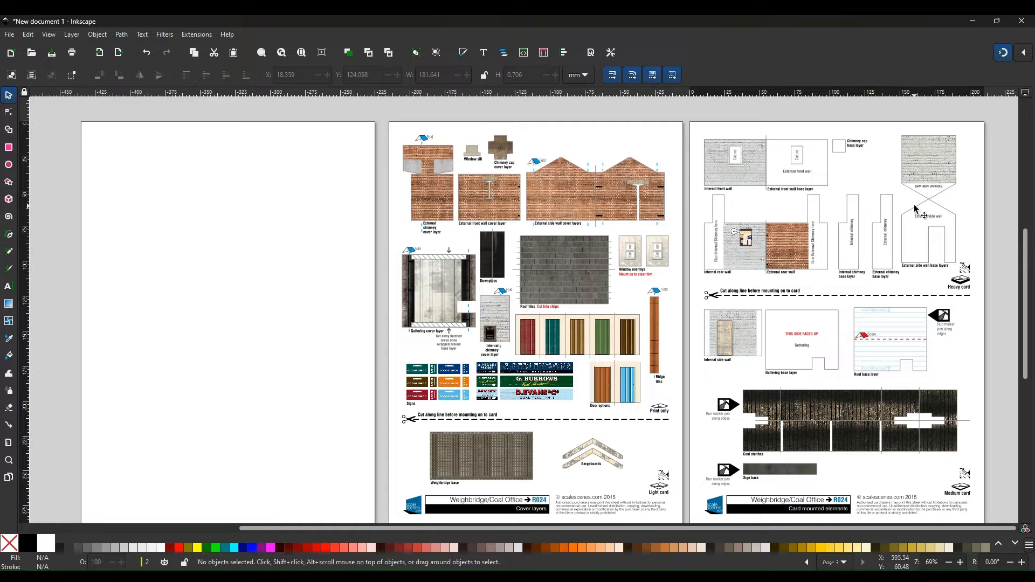
Move the end-wall outline onto page 1 and place the plain outline beside the door outline.
left_click(926, 227)
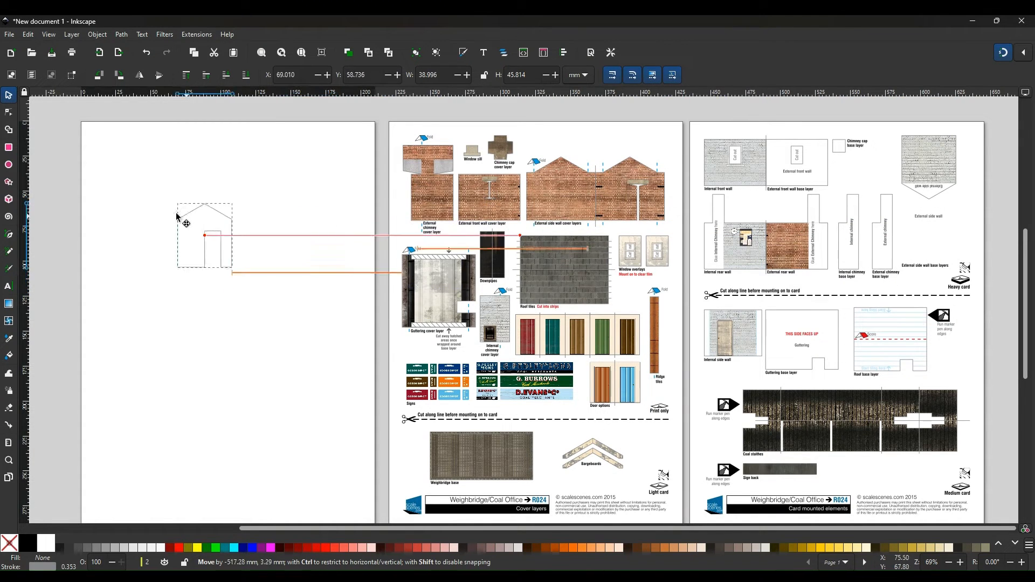
left_click_drag(205, 234, 145, 231)
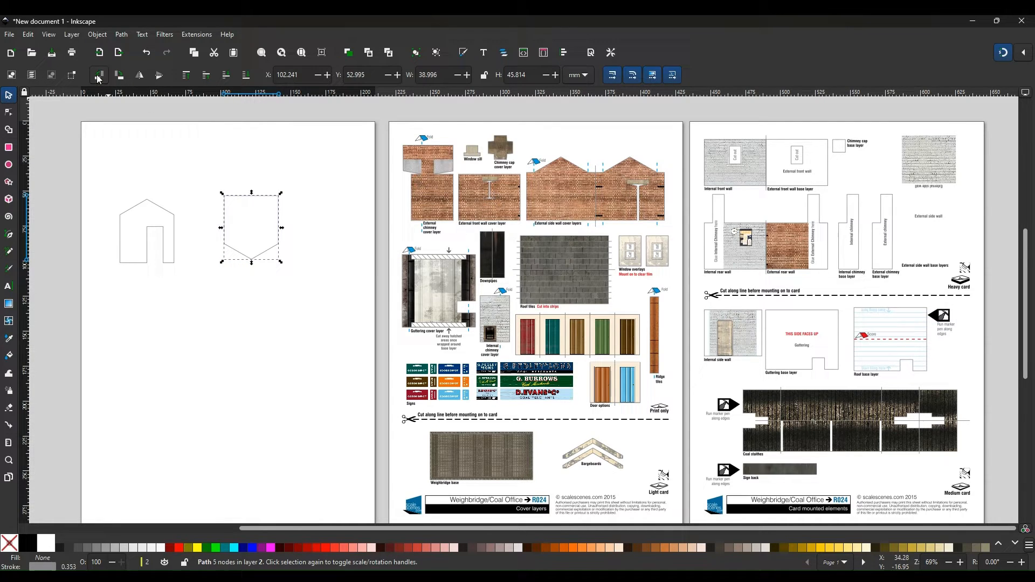
mouse_move(98, 74)
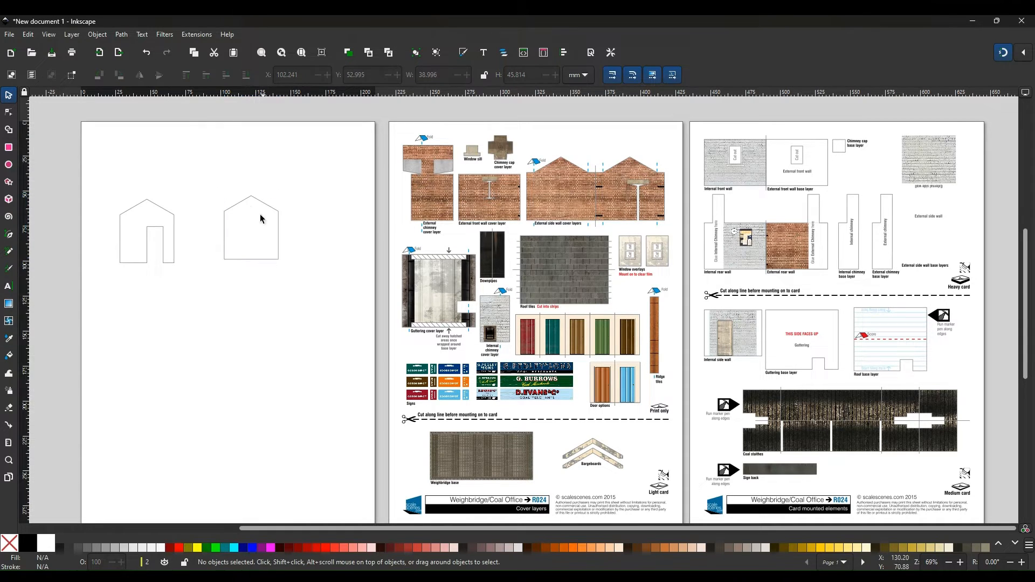
mouse_move(246, 206)
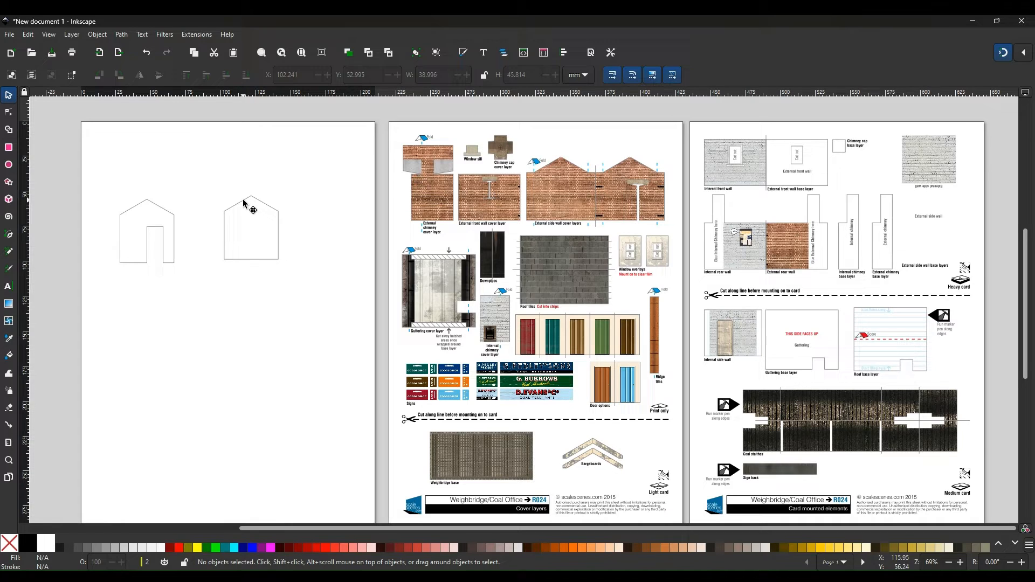
left_click_drag(251, 224, 235, 231)
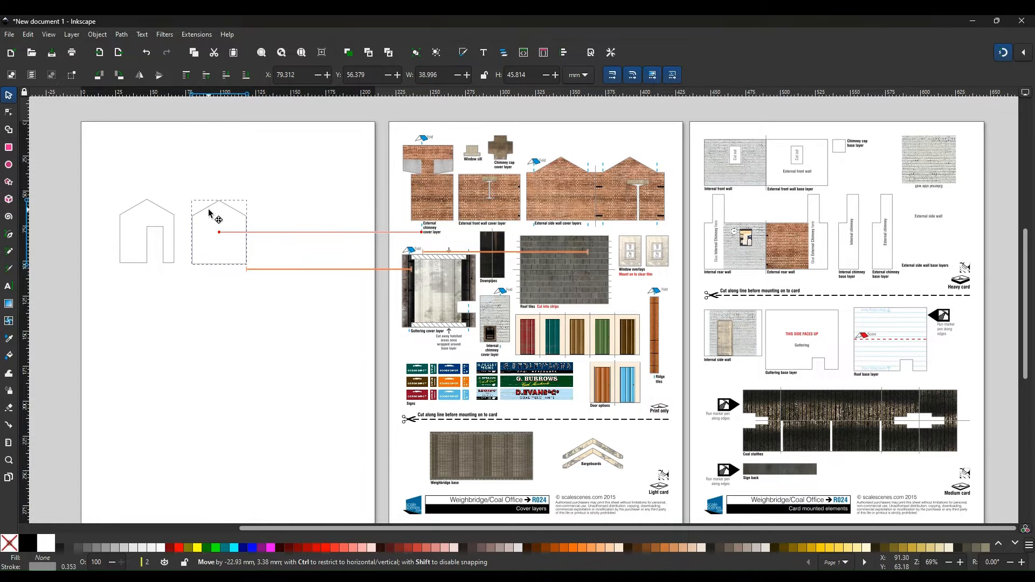
left_click_drag(218, 231, 214, 231)
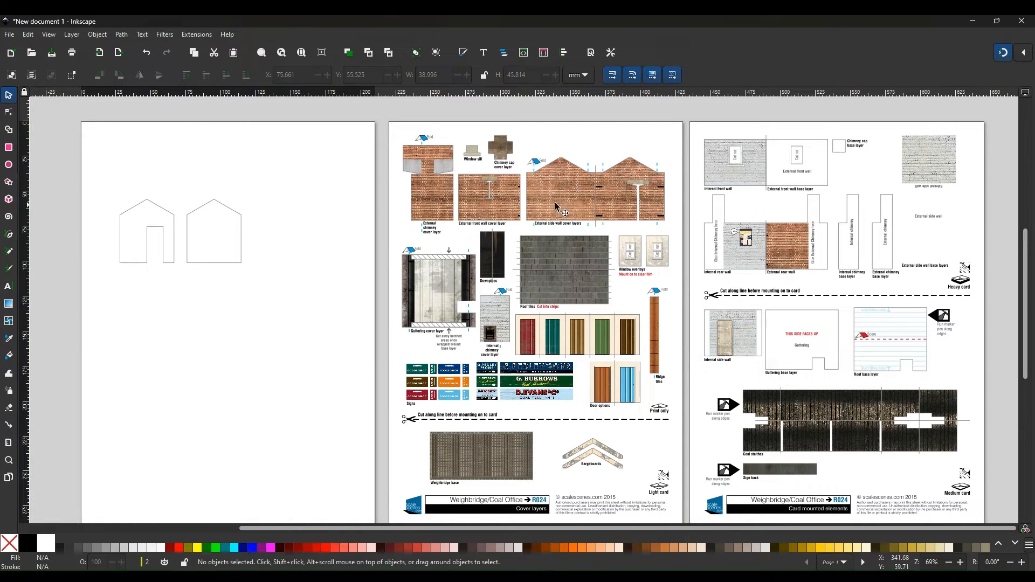
mouse_move(561, 183)
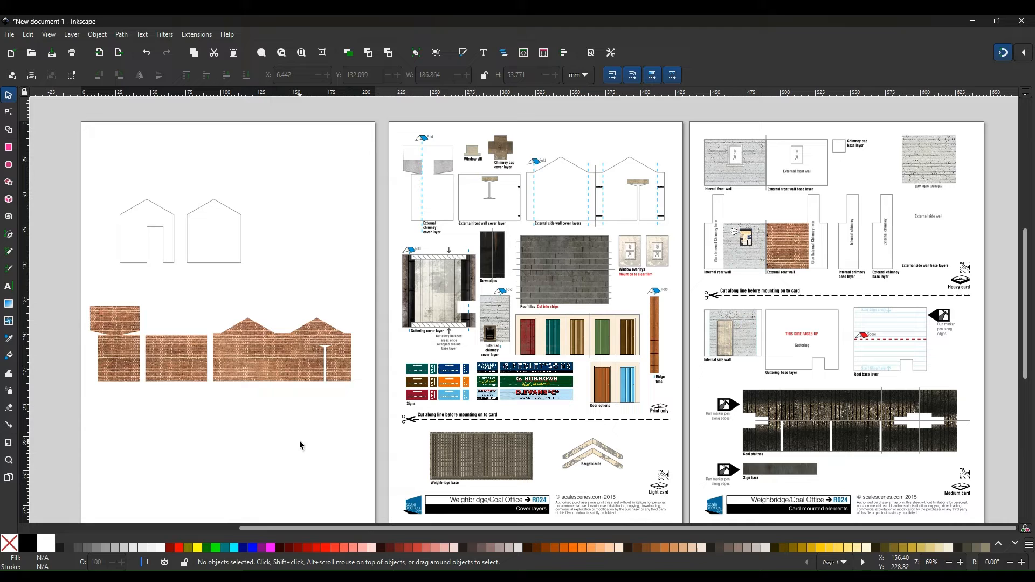
mouse_move(264, 403)
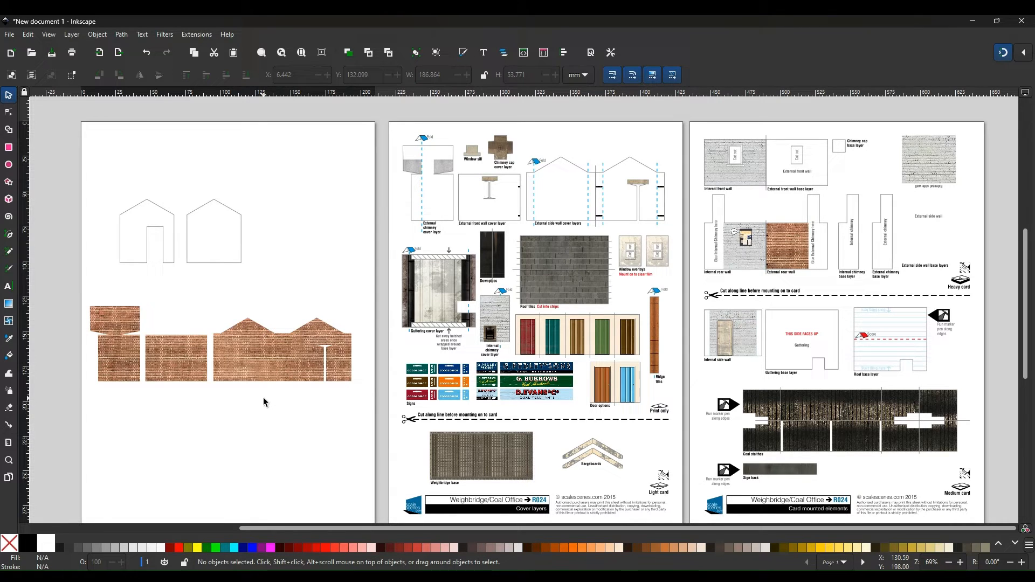
mouse_move(129, 240)
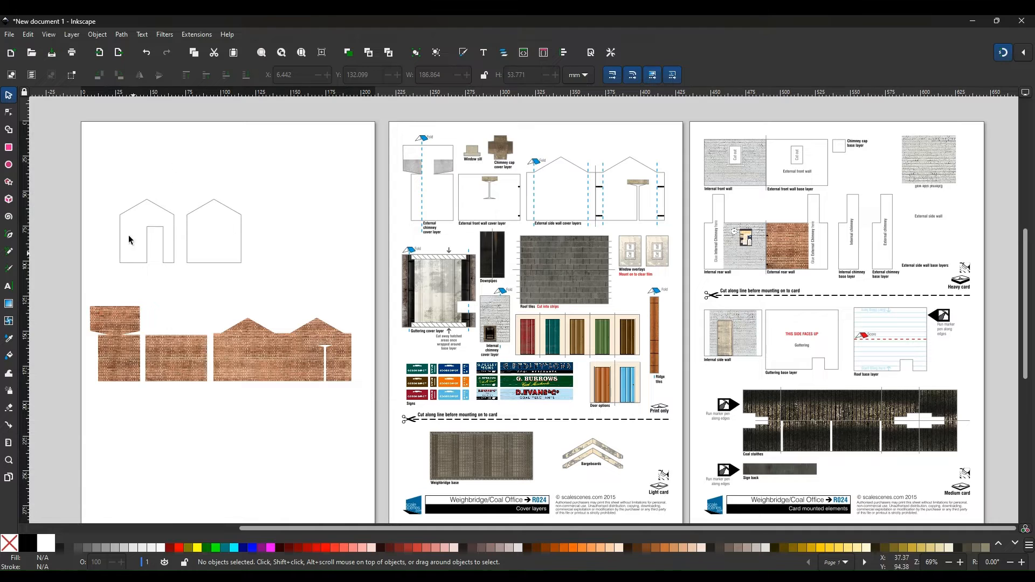
mouse_move(232, 289)
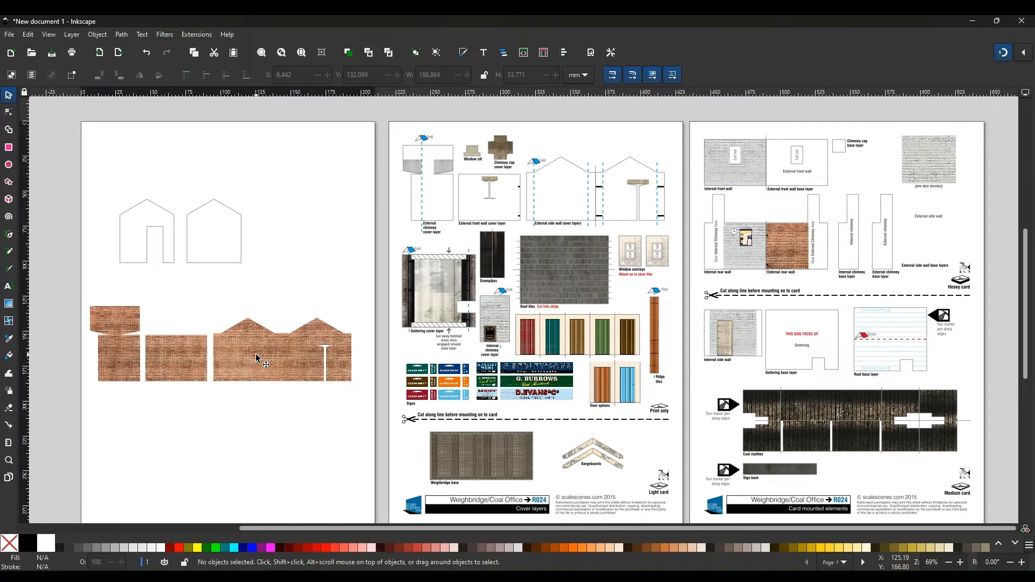
Move the brick cover pieces to the page bottom and the gabled outline with its post onto page 1.
left_click_drag(258, 346, 259, 512)
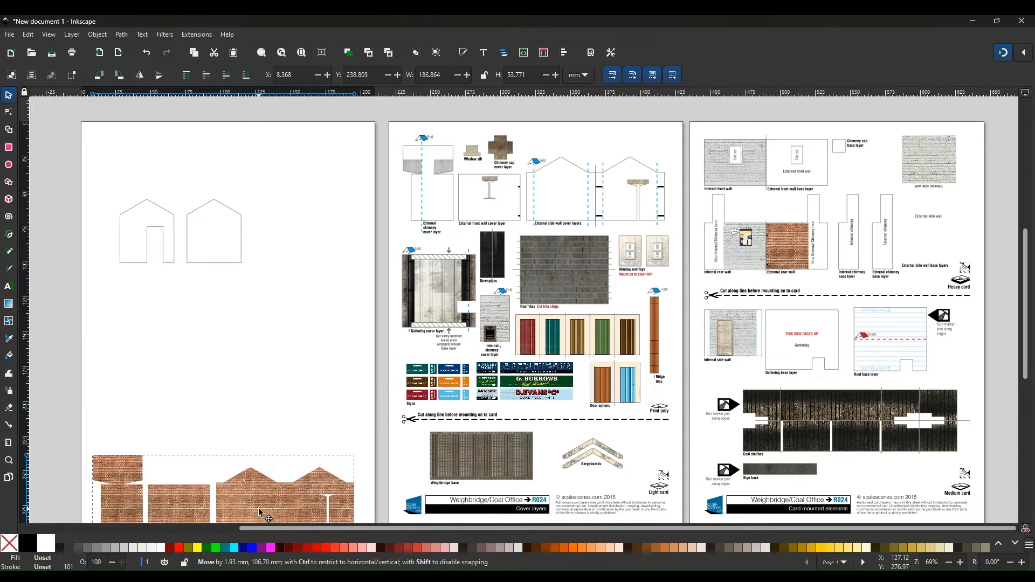
left_click(258, 512)
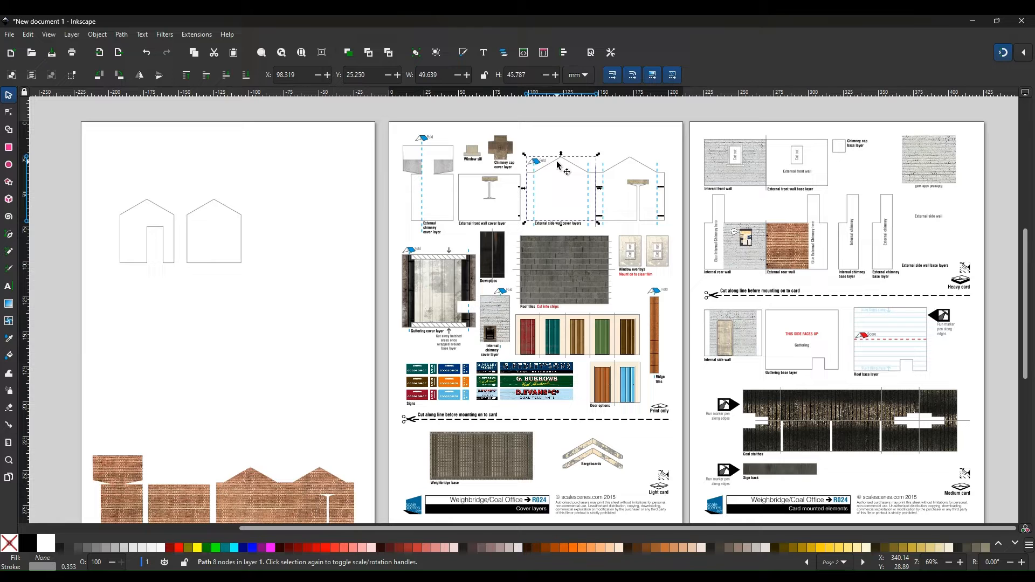
mouse_move(627, 171)
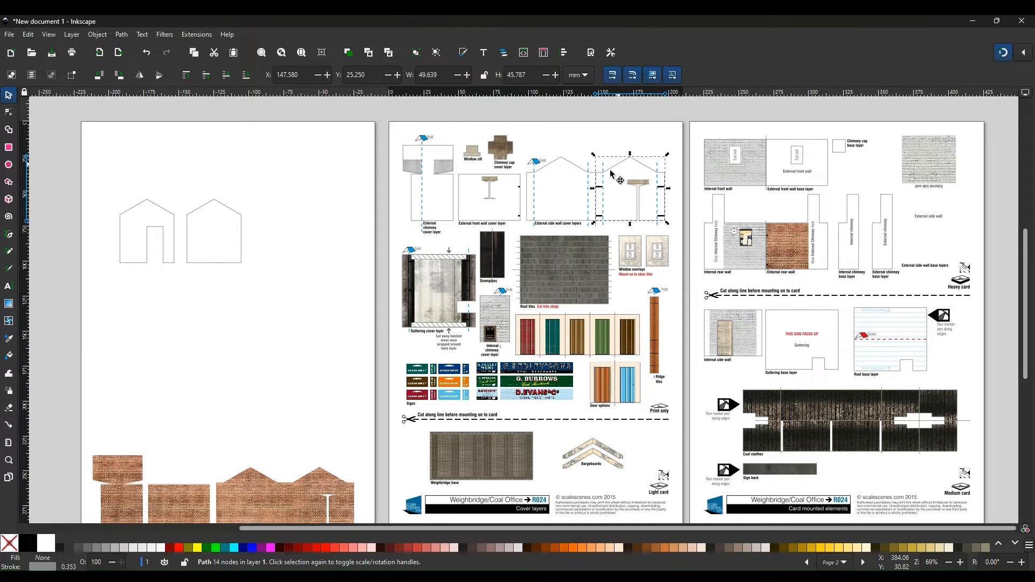
left_click_drag(617, 188, 231, 329)
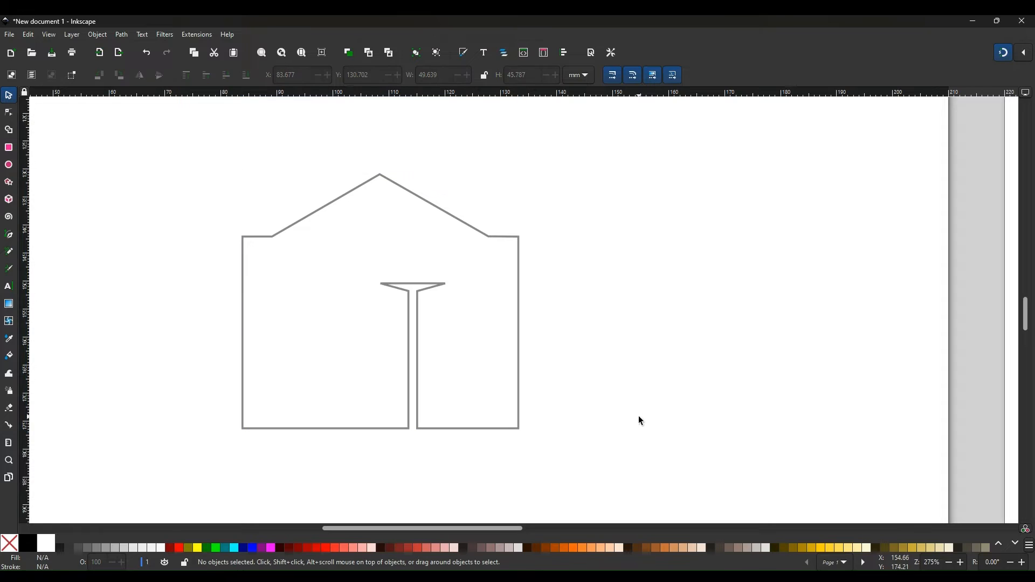
mouse_move(639, 402)
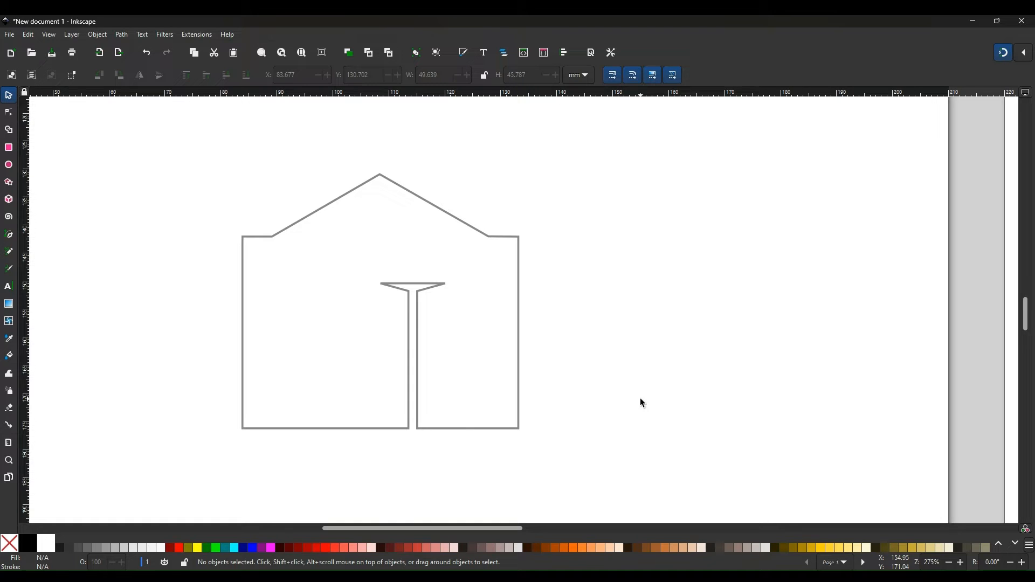
mouse_move(397, 305)
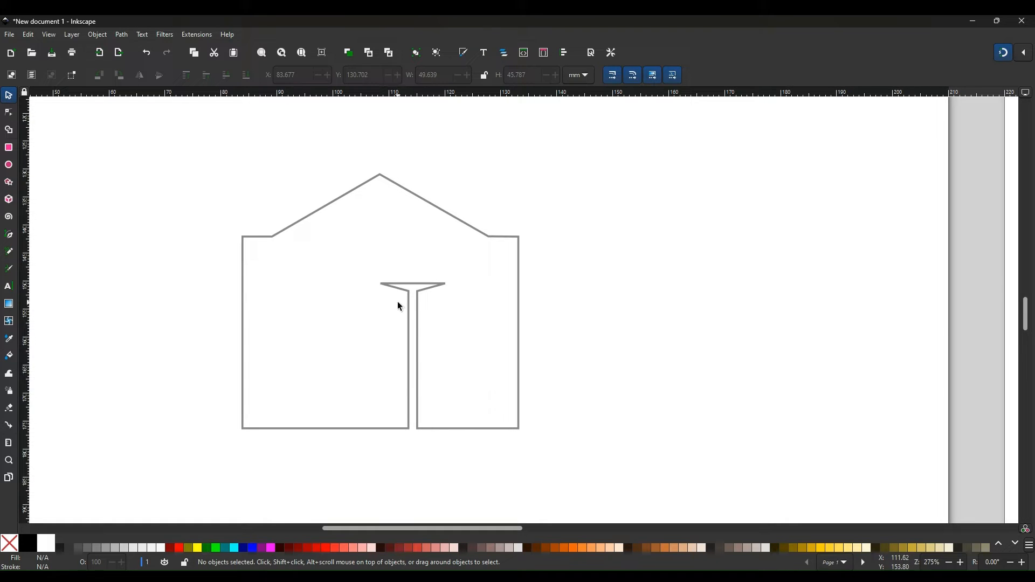
mouse_move(503, 394)
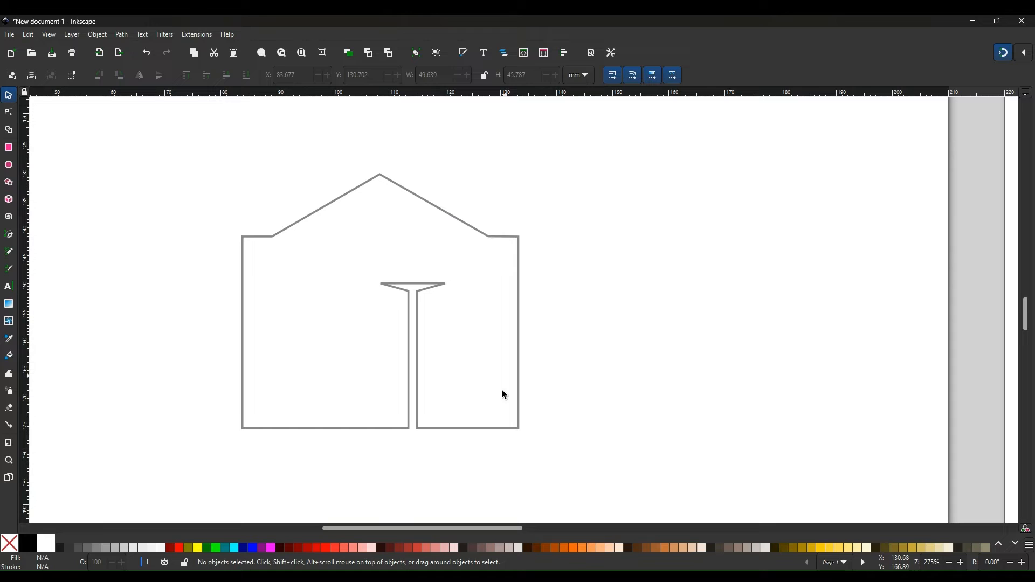
mouse_move(494, 376)
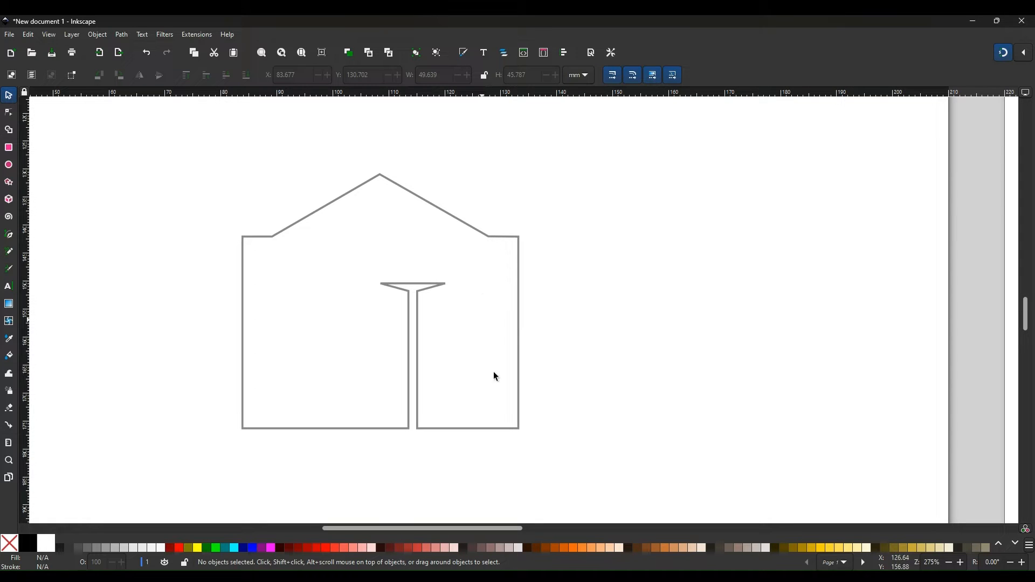
mouse_move(37, 270)
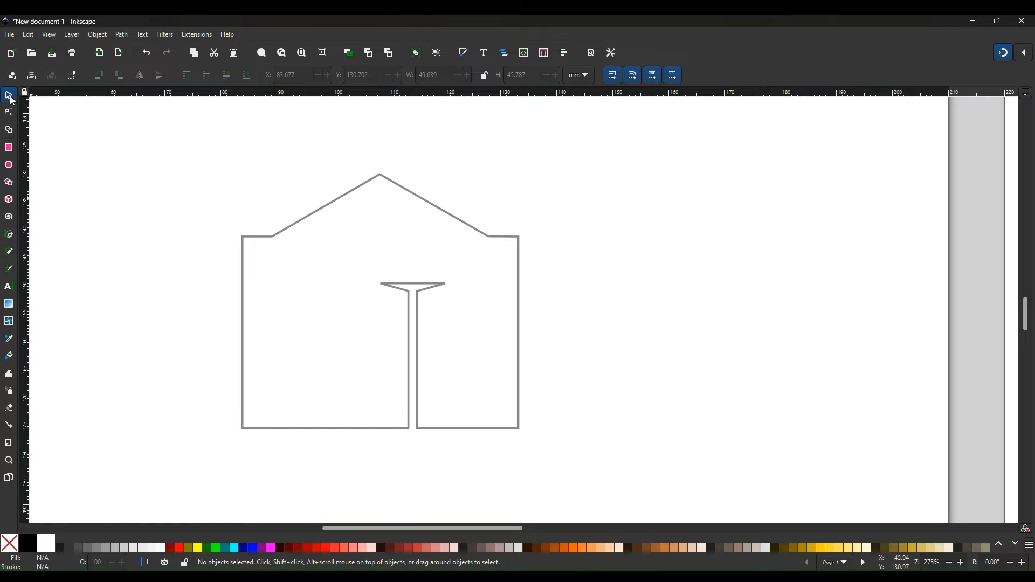
Draw a vertical line from the left eave to the base and duplicate it under the right eave.
left_click(8, 235)
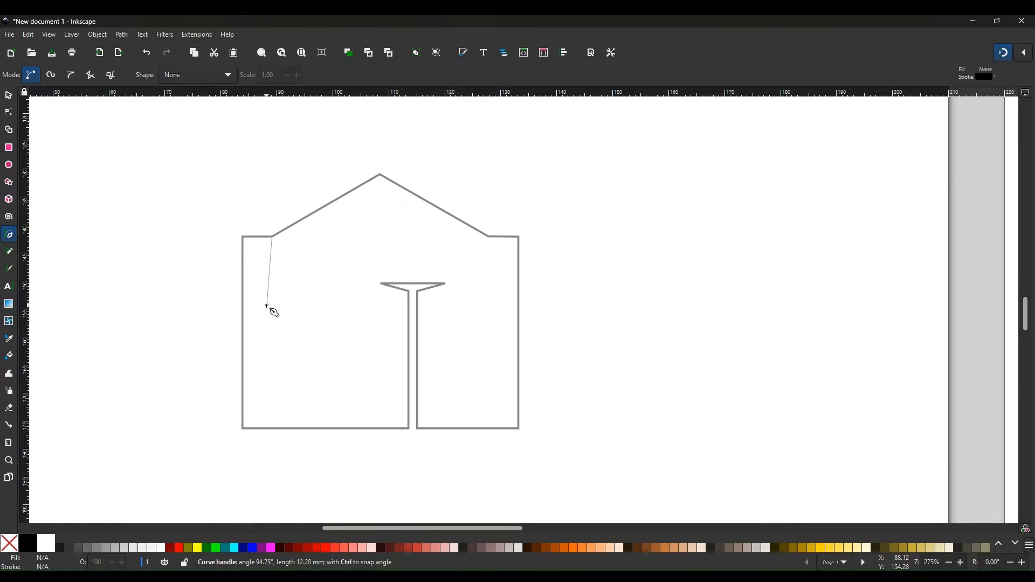
left_click(269, 429)
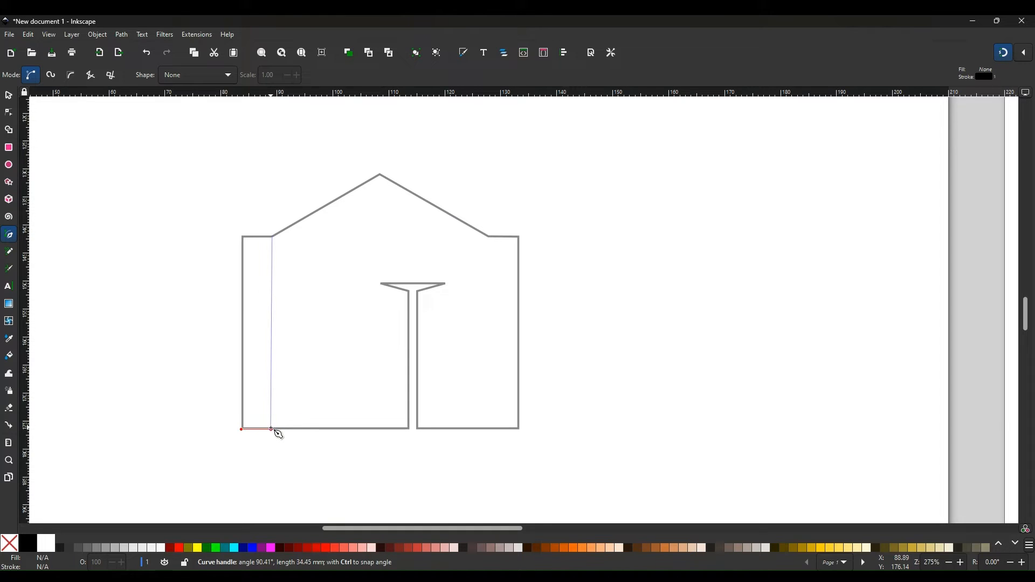
left_click(270, 429)
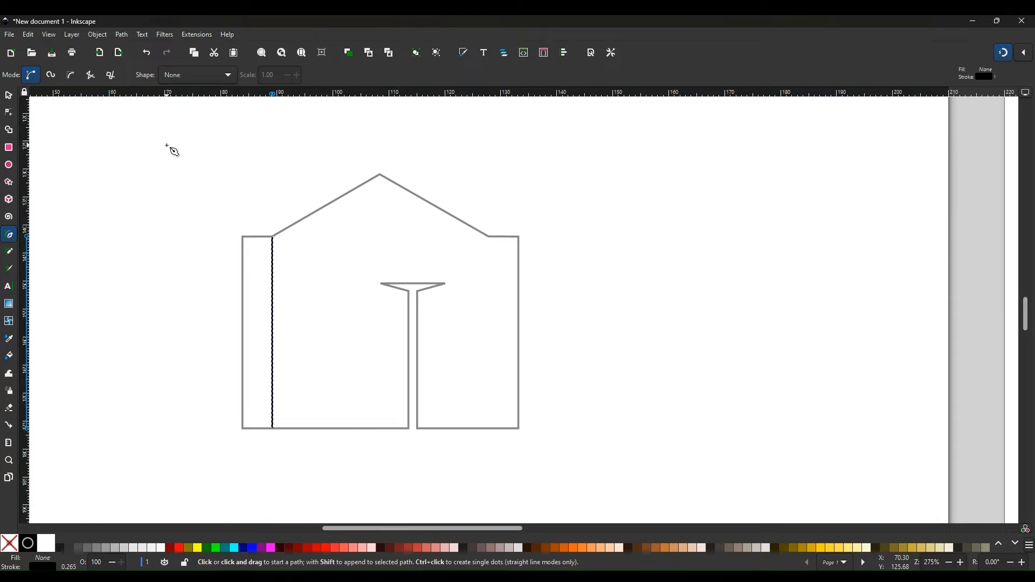
mouse_move(185, 214)
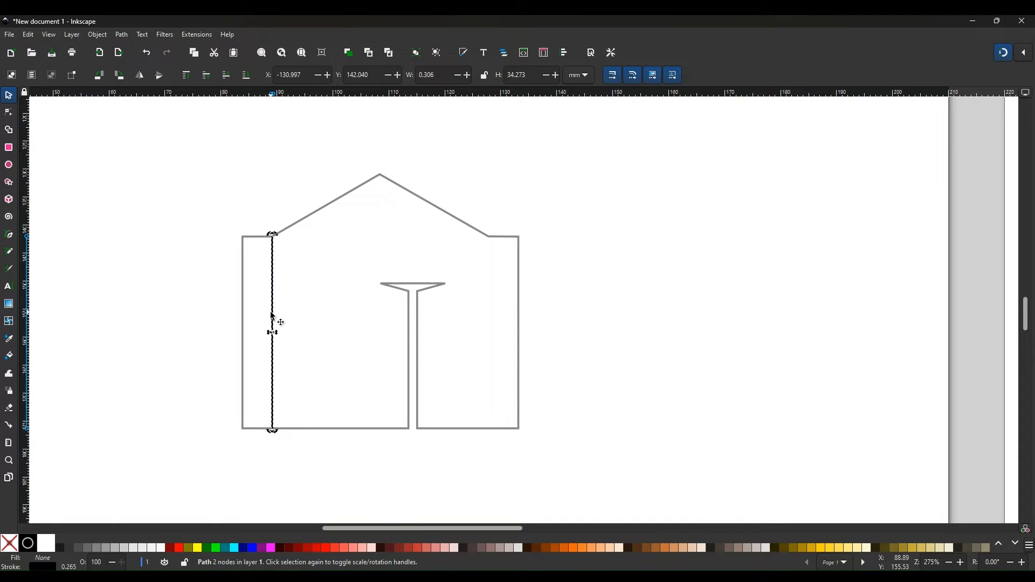
right_click(279, 323)
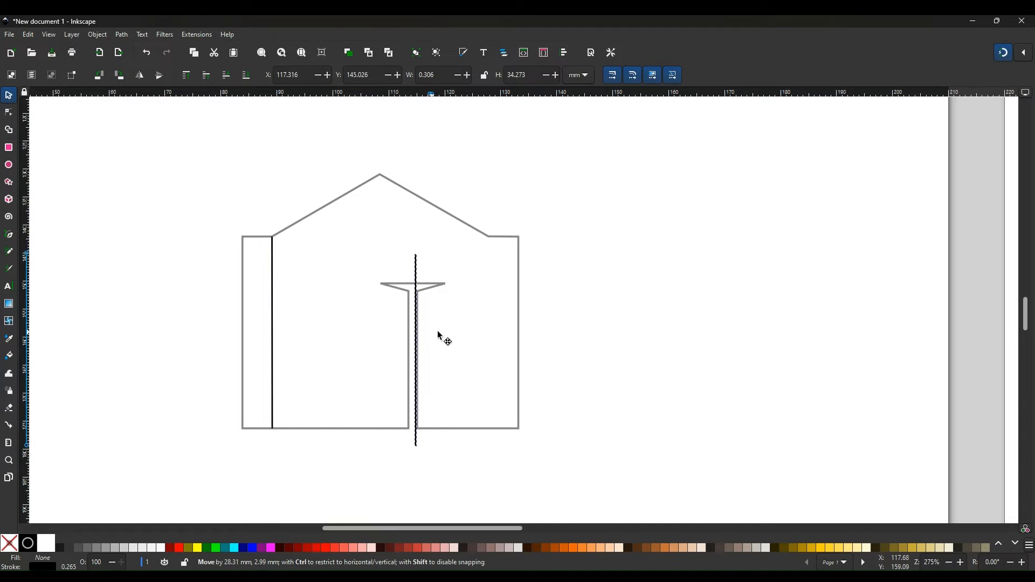
left_click_drag(415, 350, 488, 332)
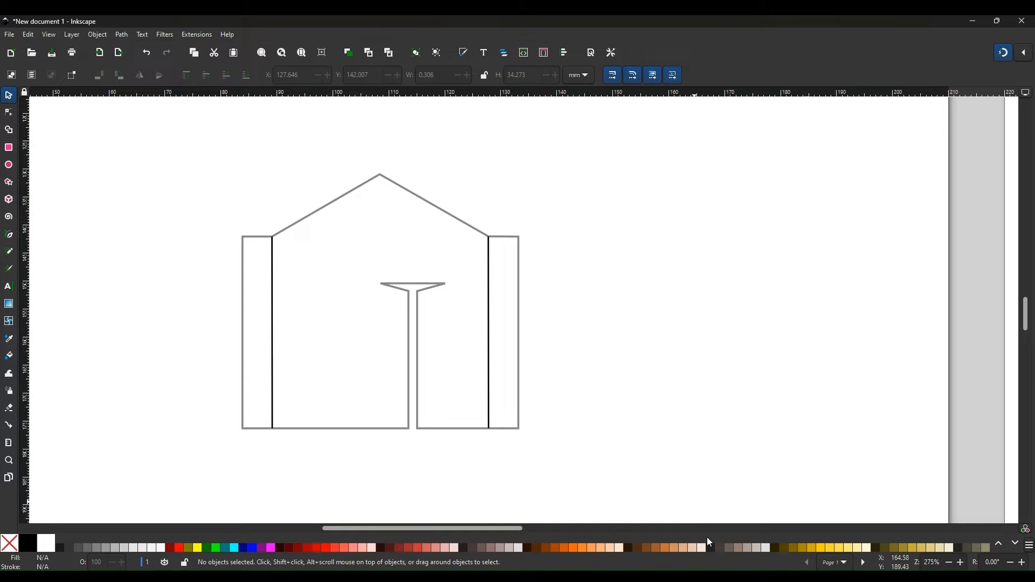
mouse_move(316, 466)
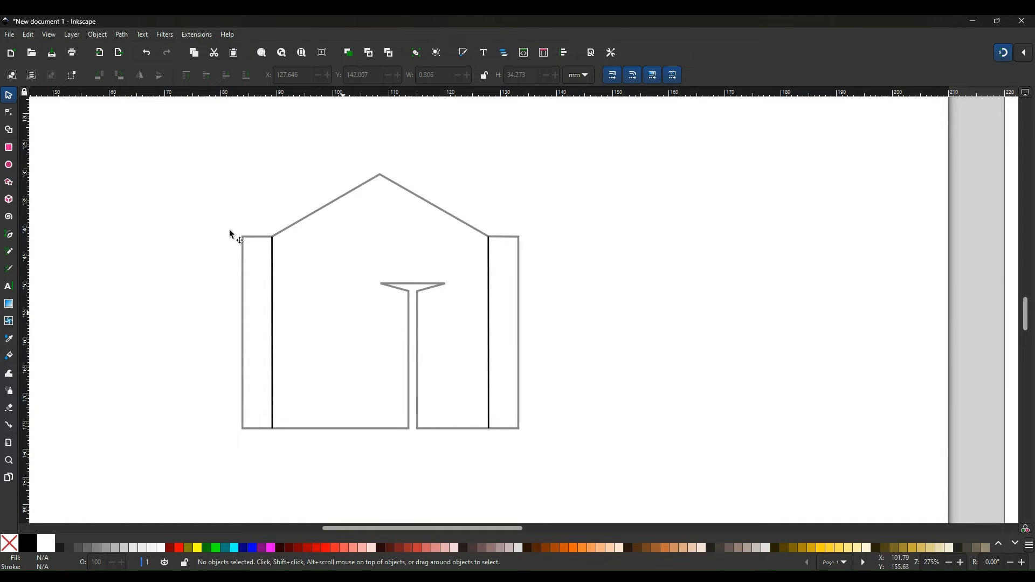
Trace the door opening's top and side edges with black Pen lines.
left_click(9, 235)
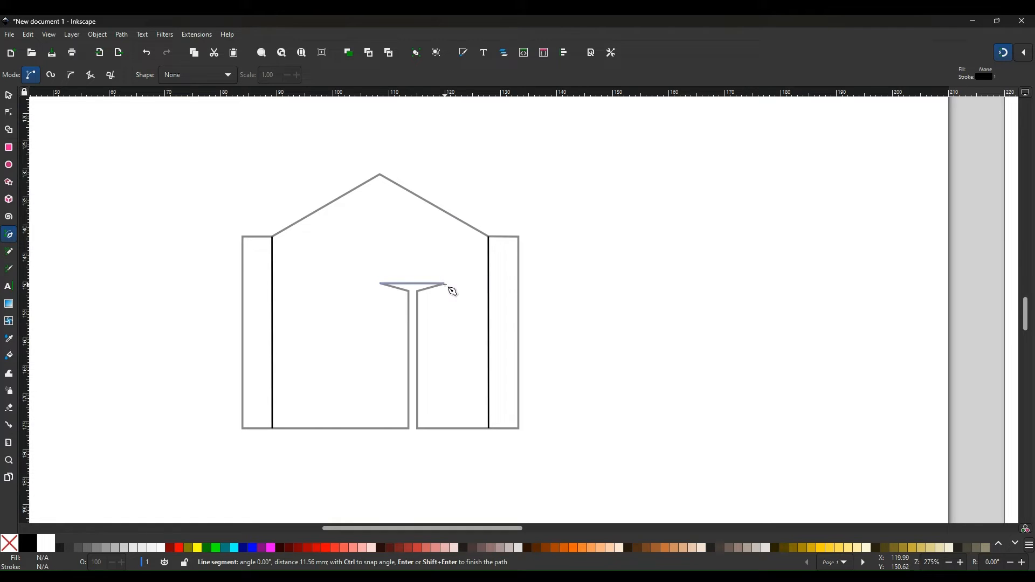
mouse_move(450, 427)
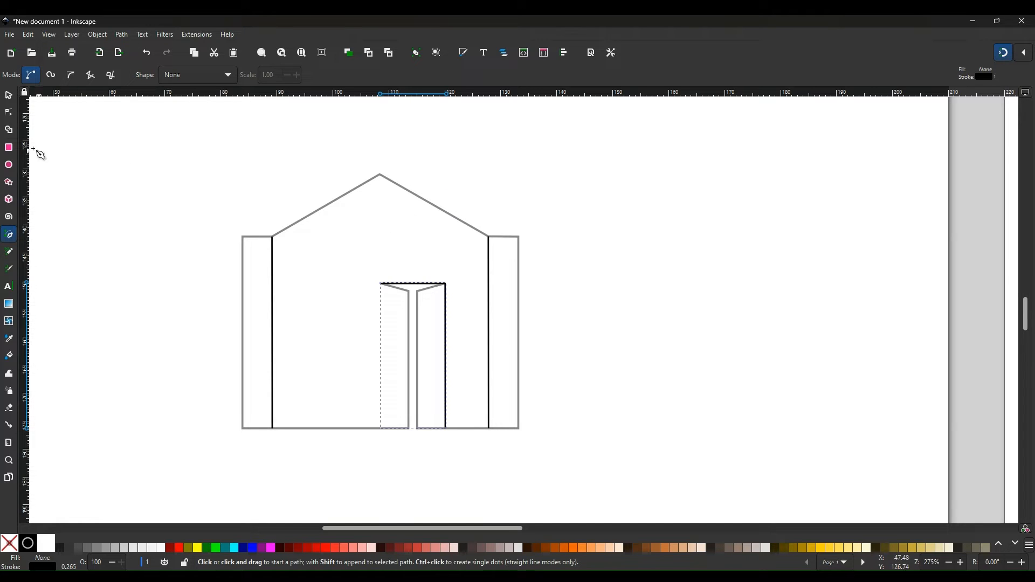
left_click(9, 235)
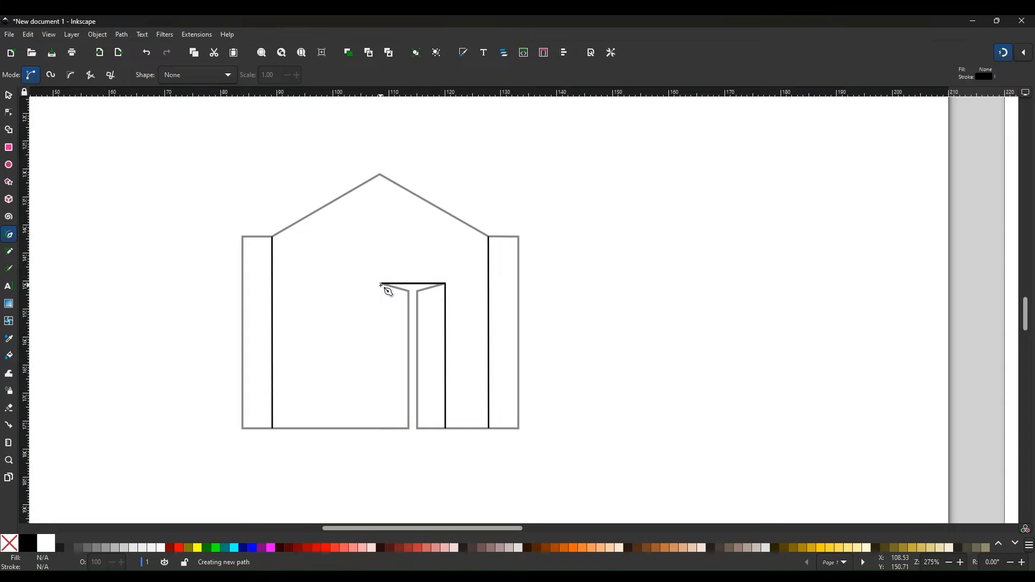
left_click(380, 433)
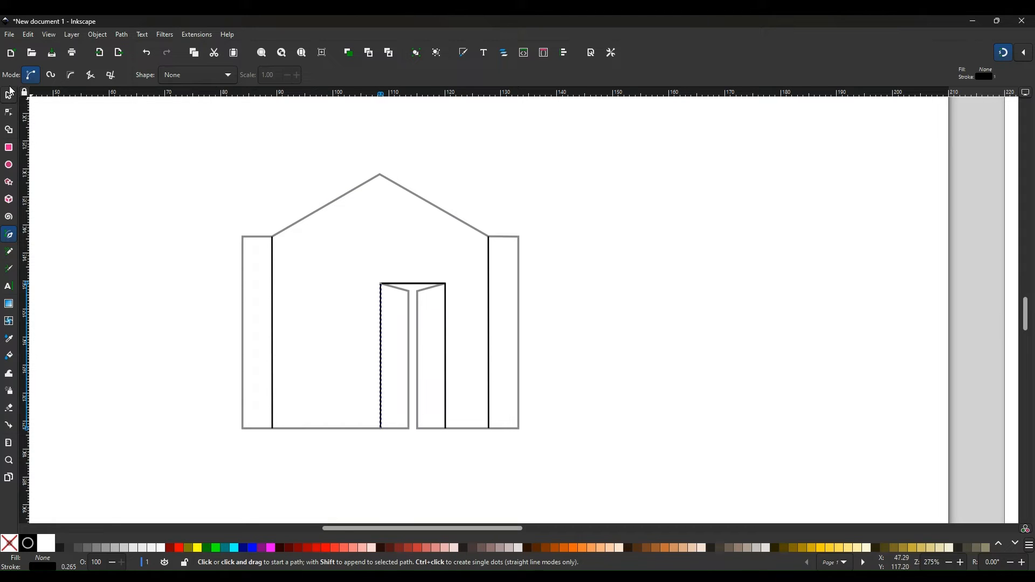
left_click(9, 95)
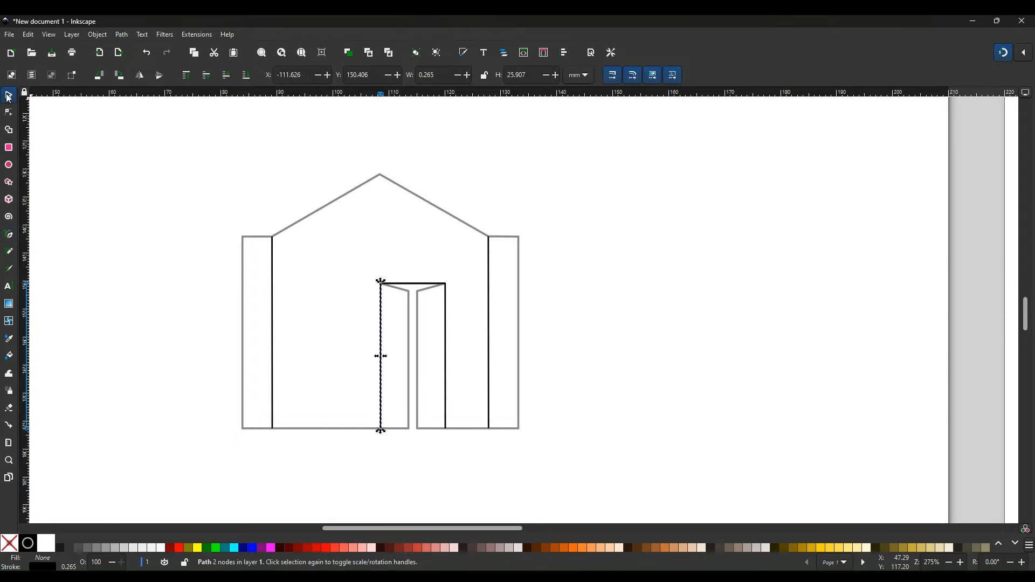
mouse_move(76, 164)
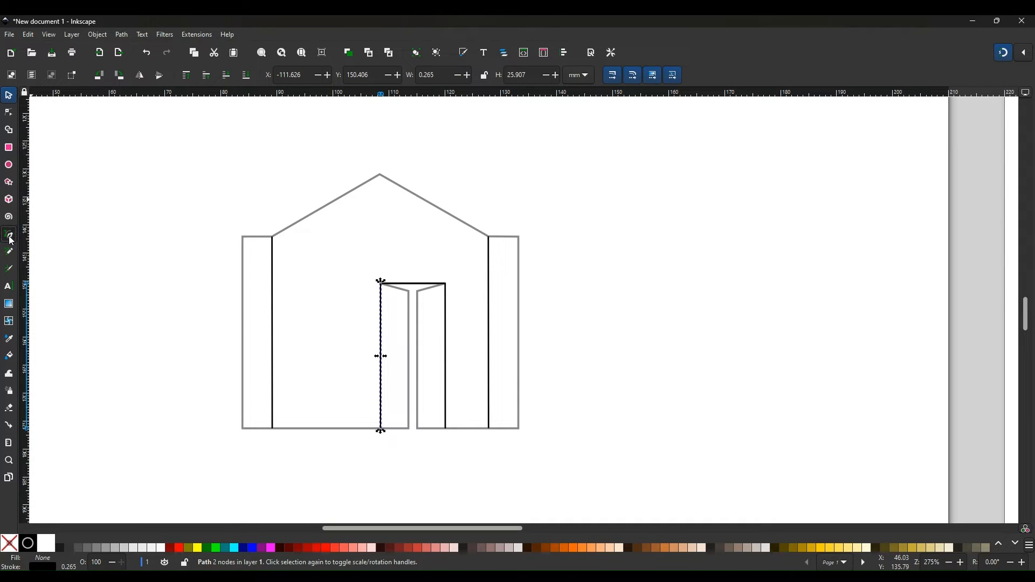
left_click(9, 235)
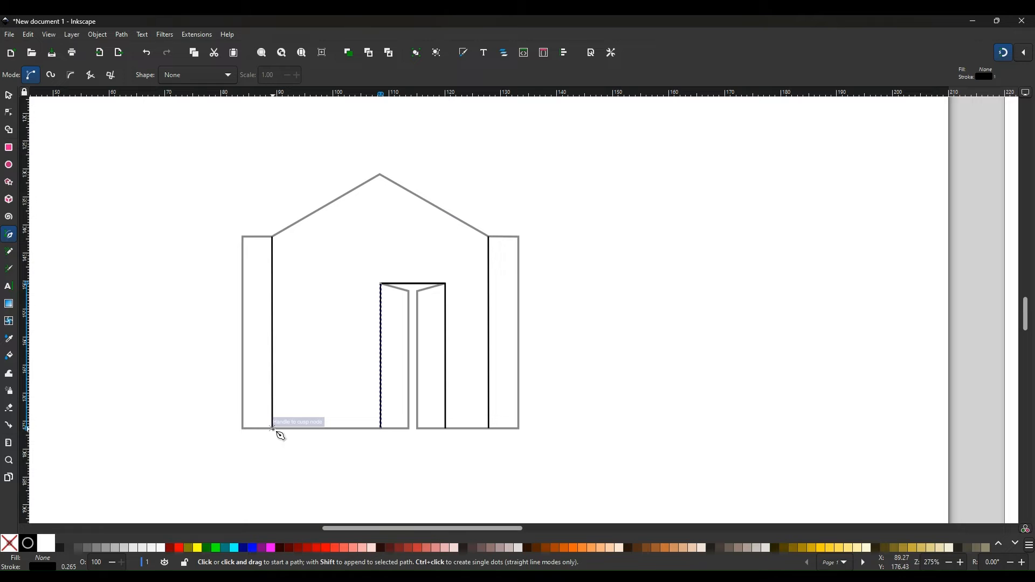
Trace one closed black path around the gable wall's sides, roof, base and door notch.
left_click(271, 238)
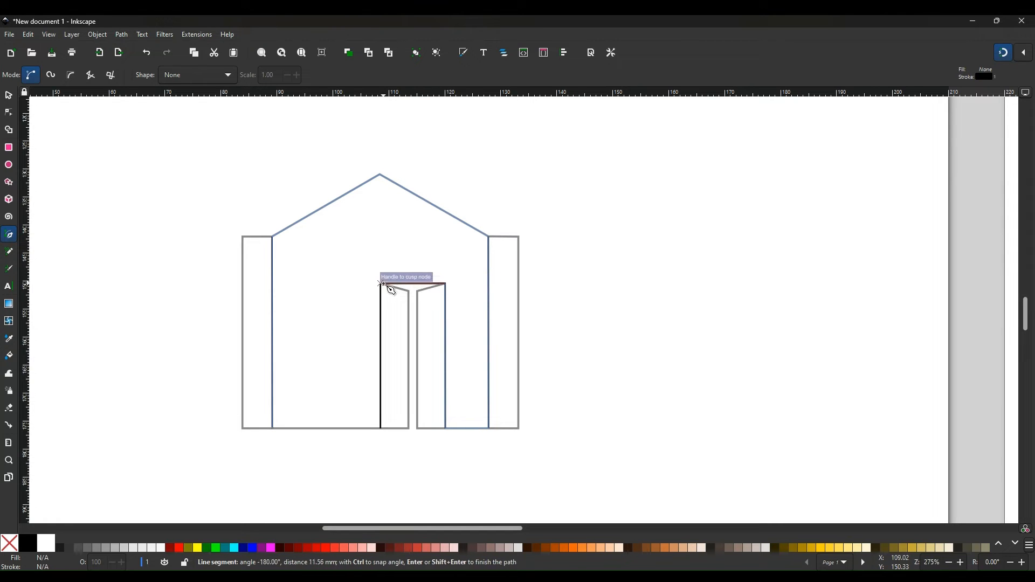
left_click(380, 428)
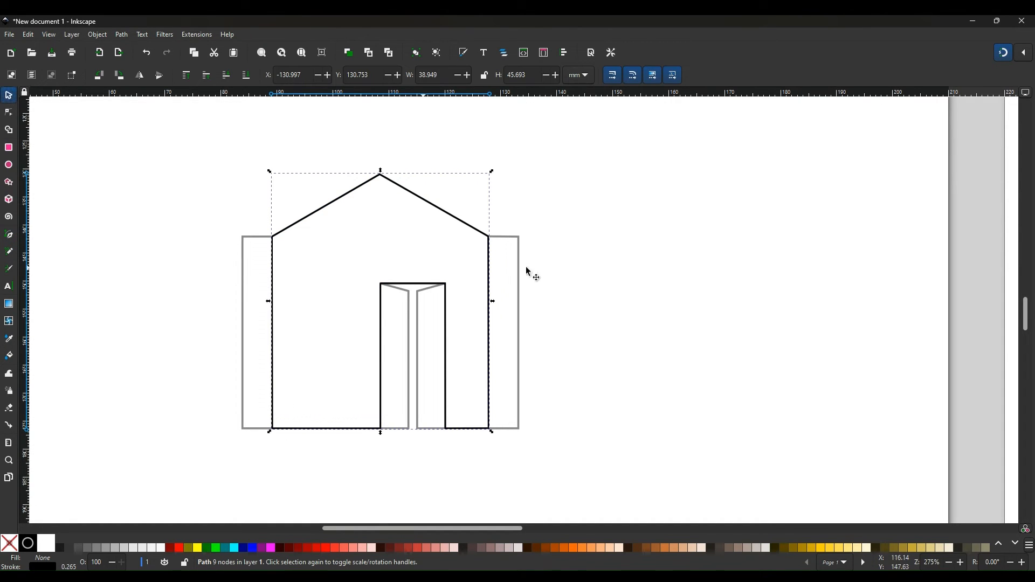
left_click(596, 414)
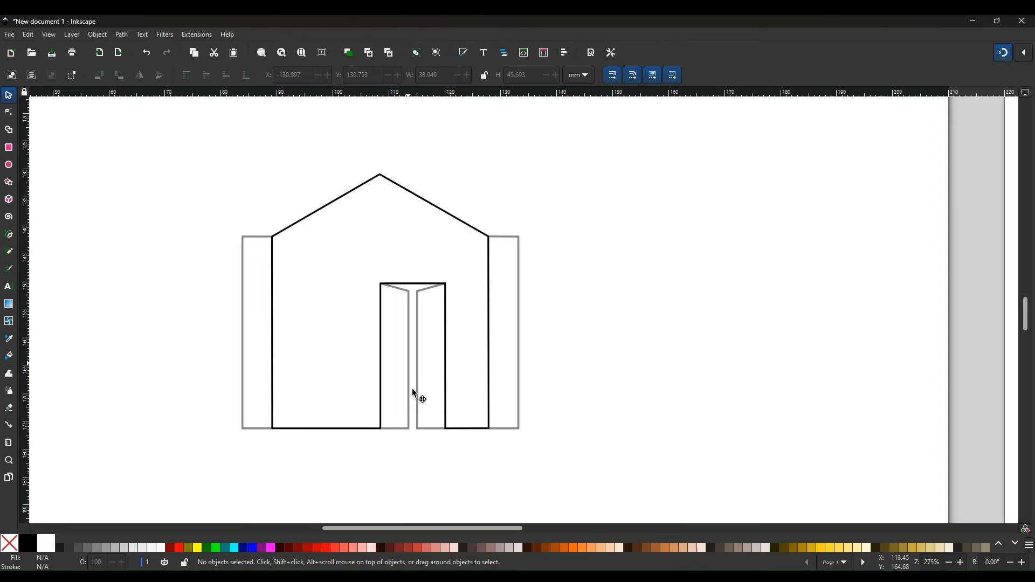
Pull the traced outline away and position it over the top-left wall drawing.
left_click_drag(412, 393, 755, 367)
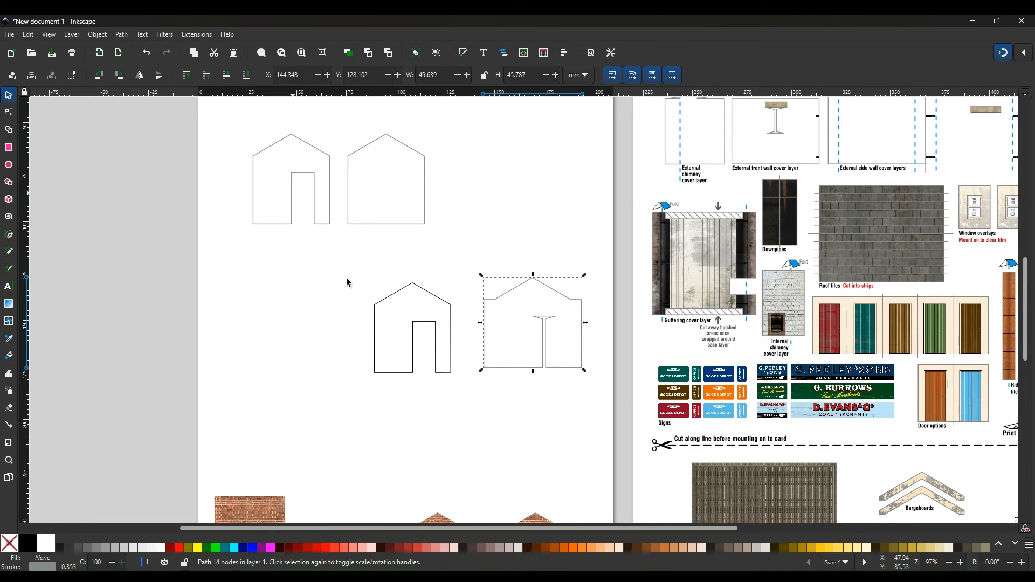
left_click_drag(532, 322, 294, 164)
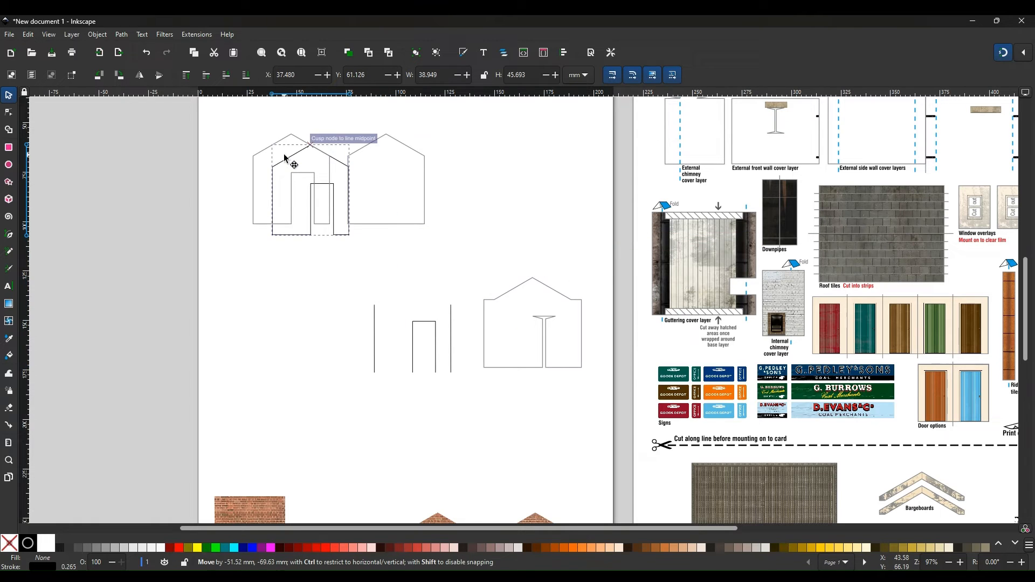
left_click_drag(284, 159, 284, 174)
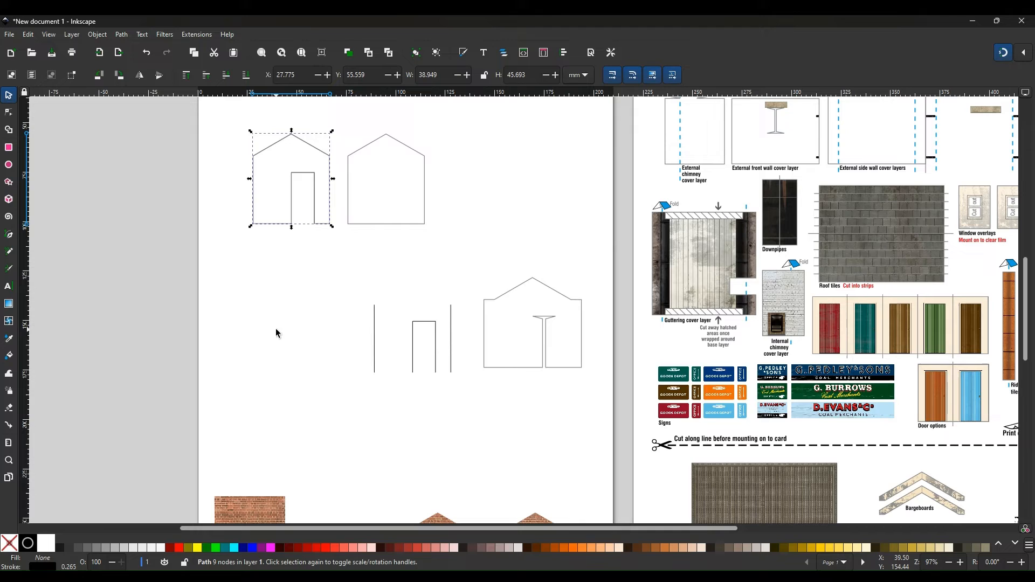
mouse_move(296, 152)
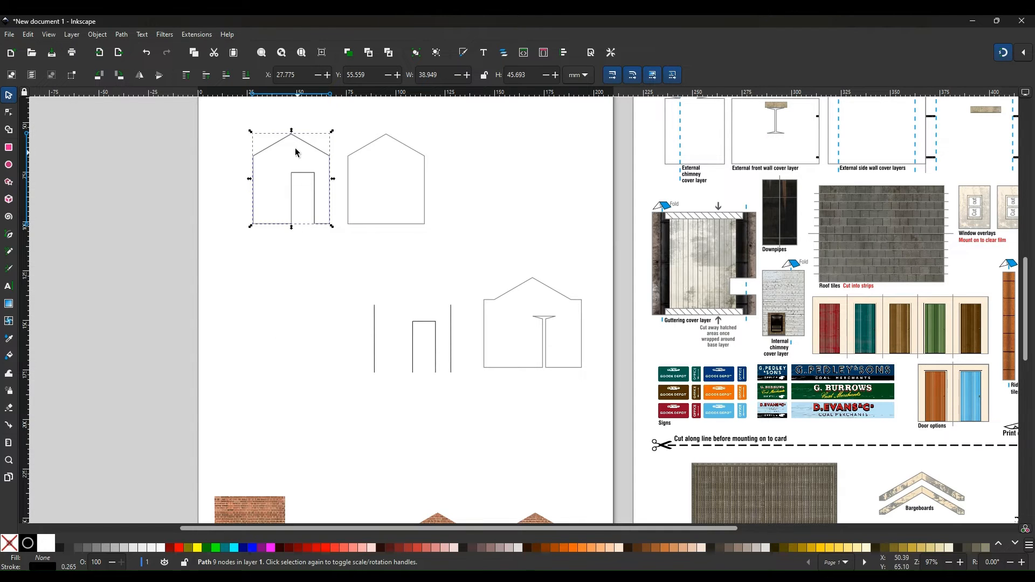
mouse_move(421, 346)
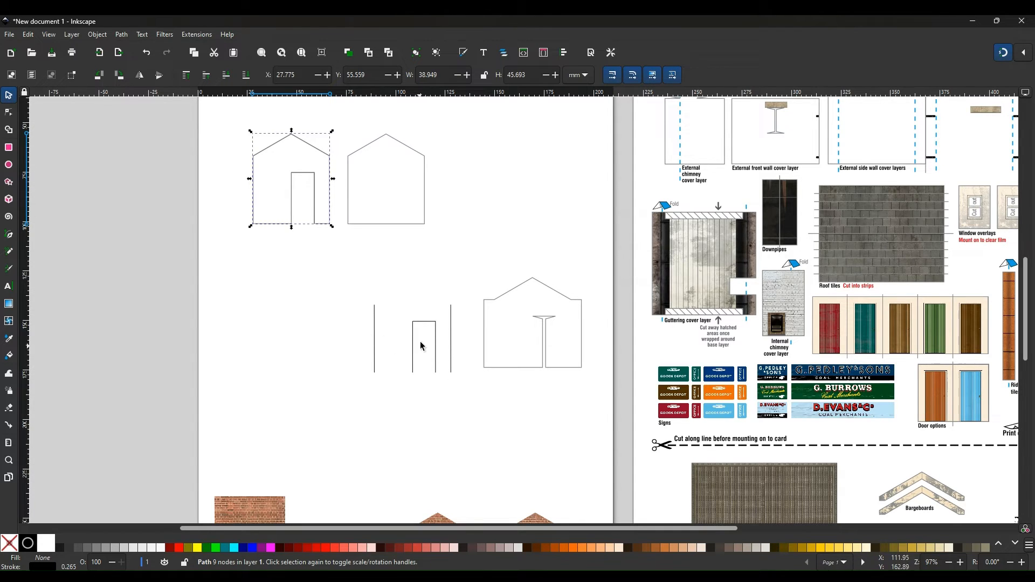
mouse_move(422, 293)
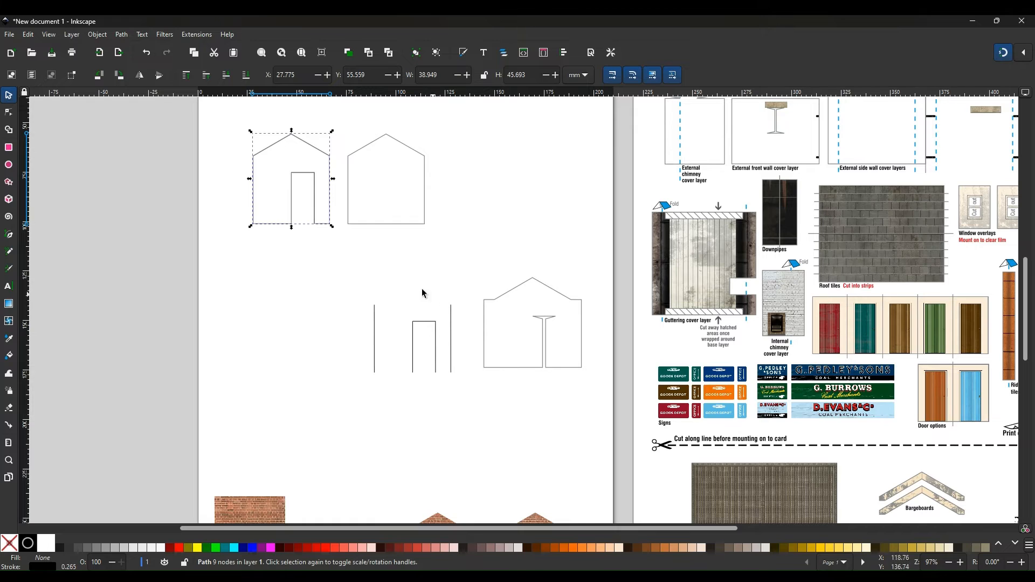
Drag a copy of the end-wall outline down beside the separated door pieces.
left_click_drag(291, 178, 274, 284)
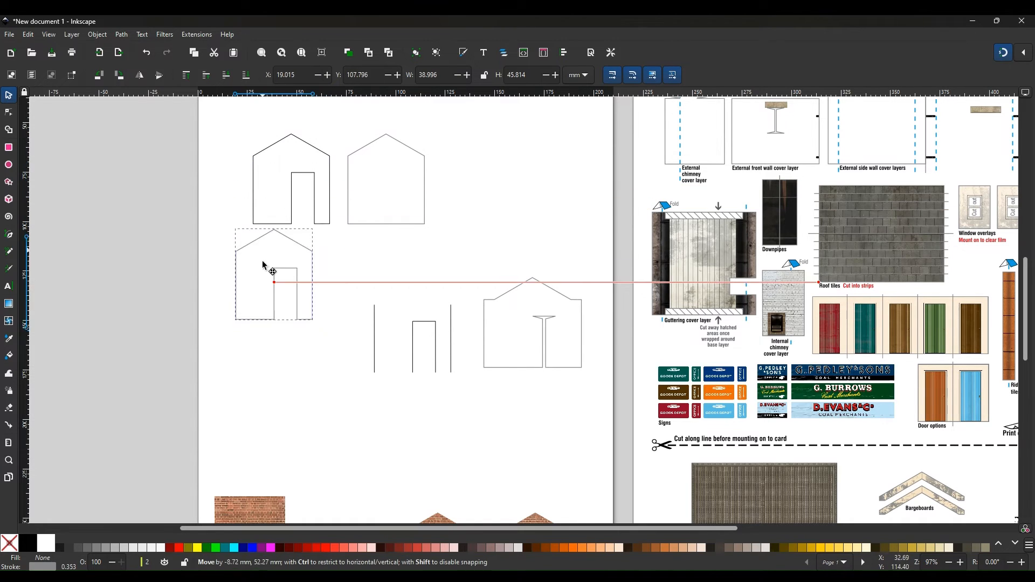
left_click_drag(274, 282, 283, 343)
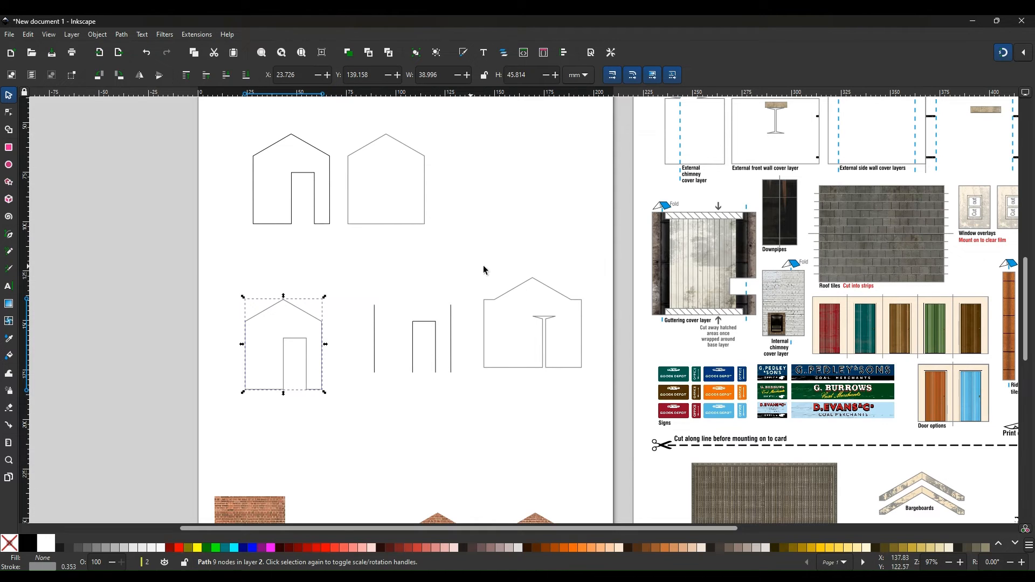
left_click(472, 415)
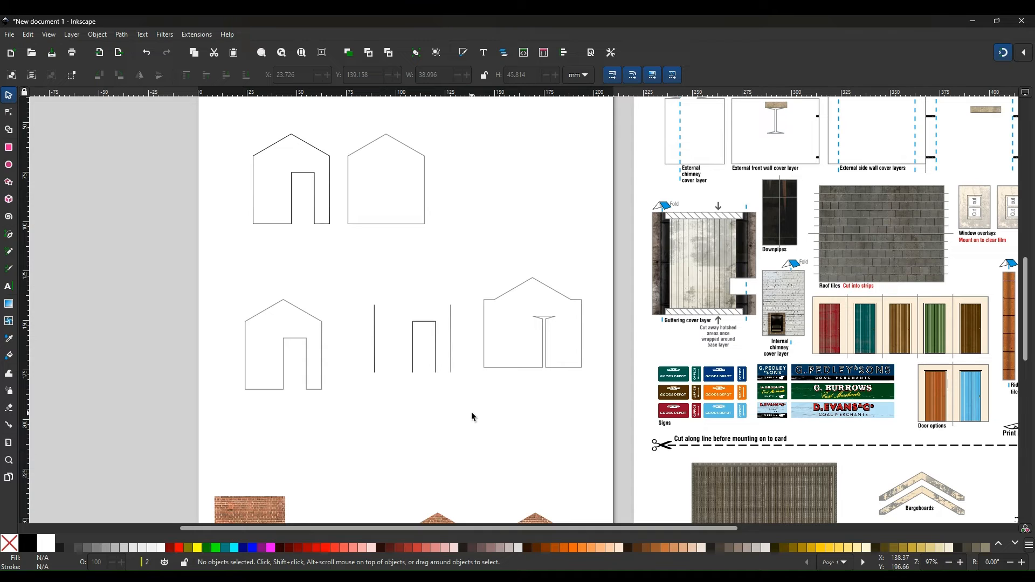
mouse_move(257, 342)
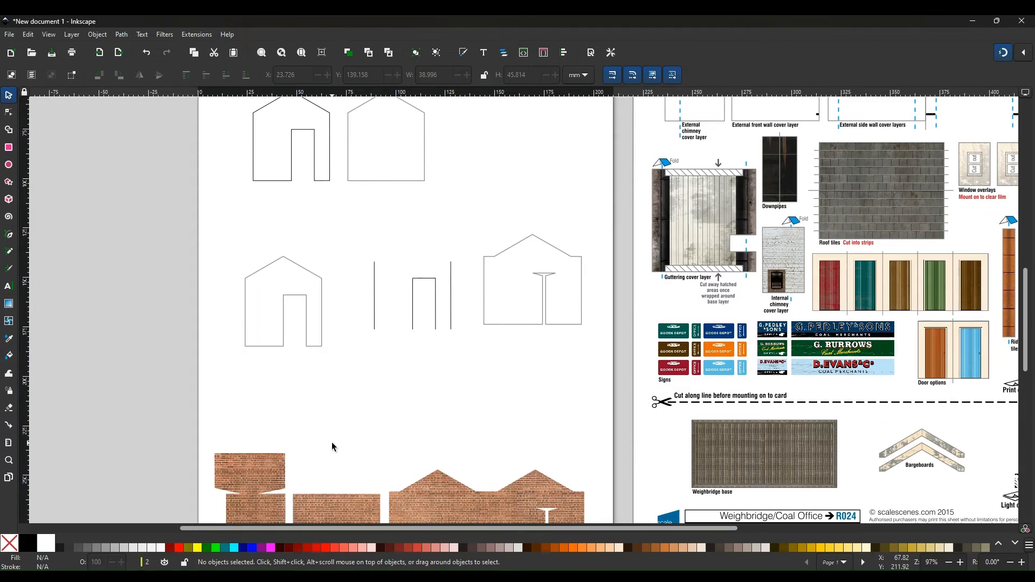
Scroll to empty canvas and turn on Page Grid from the View menu.
scroll("down", 3)
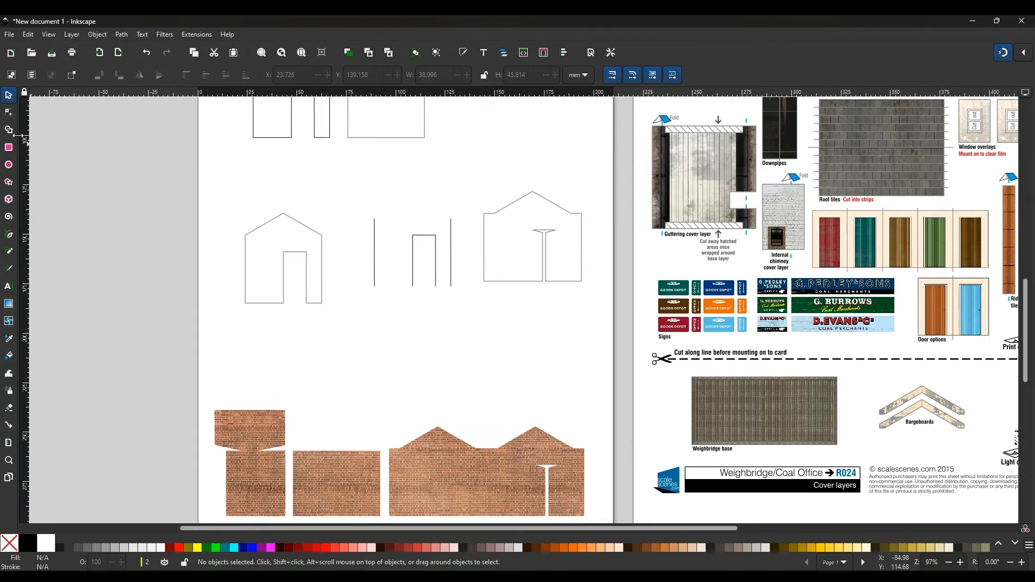
mouse_move(9, 95)
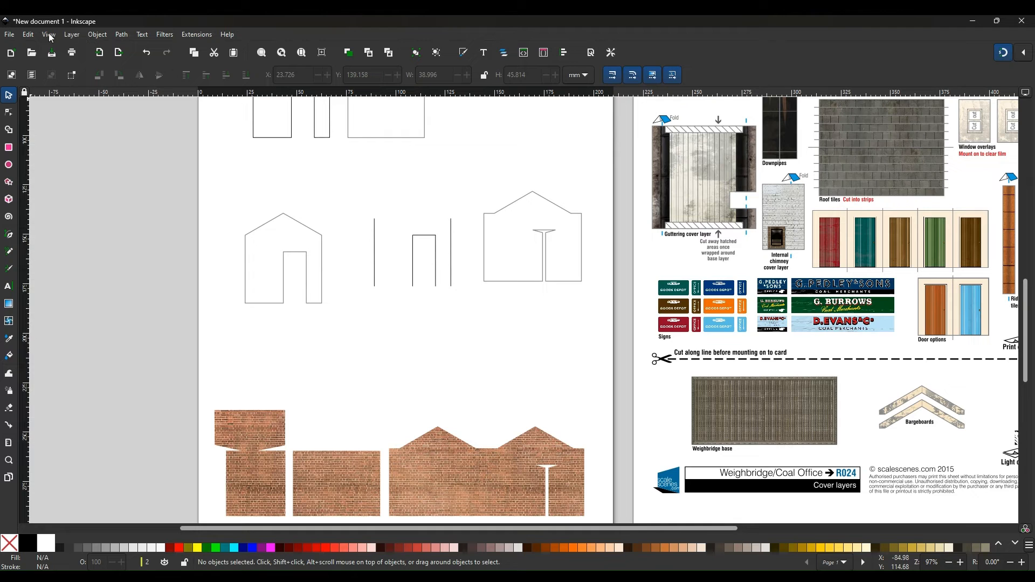
left_click(48, 35)
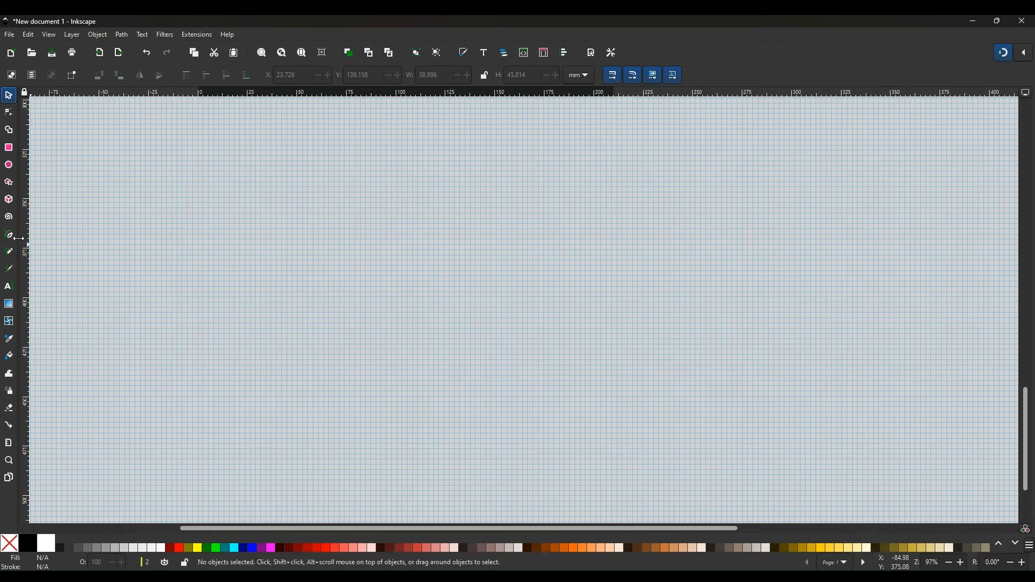
Draw a horizontal line turning straight down on grid intersections with the Pen tool.
left_click(9, 235)
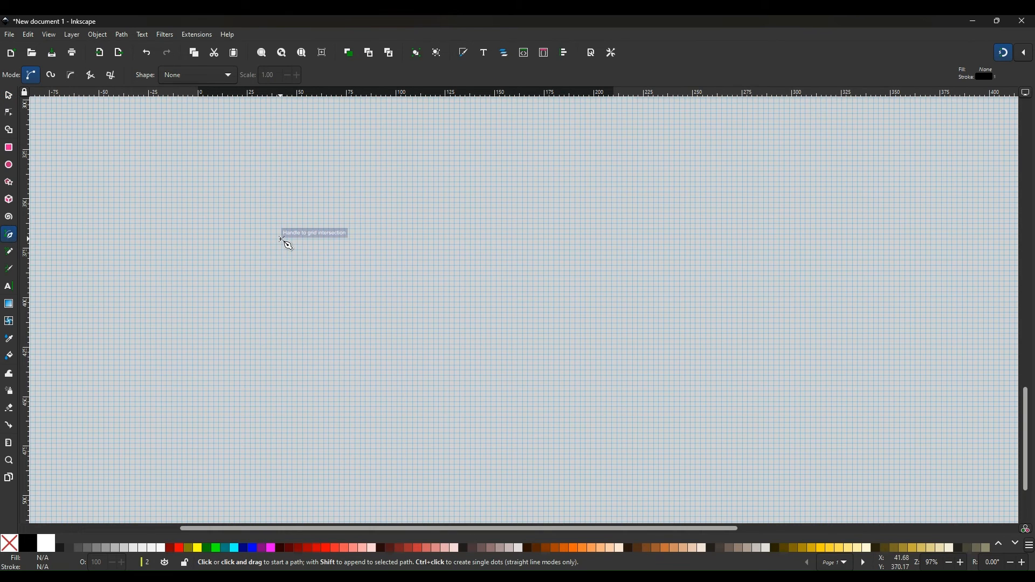
left_click(280, 239)
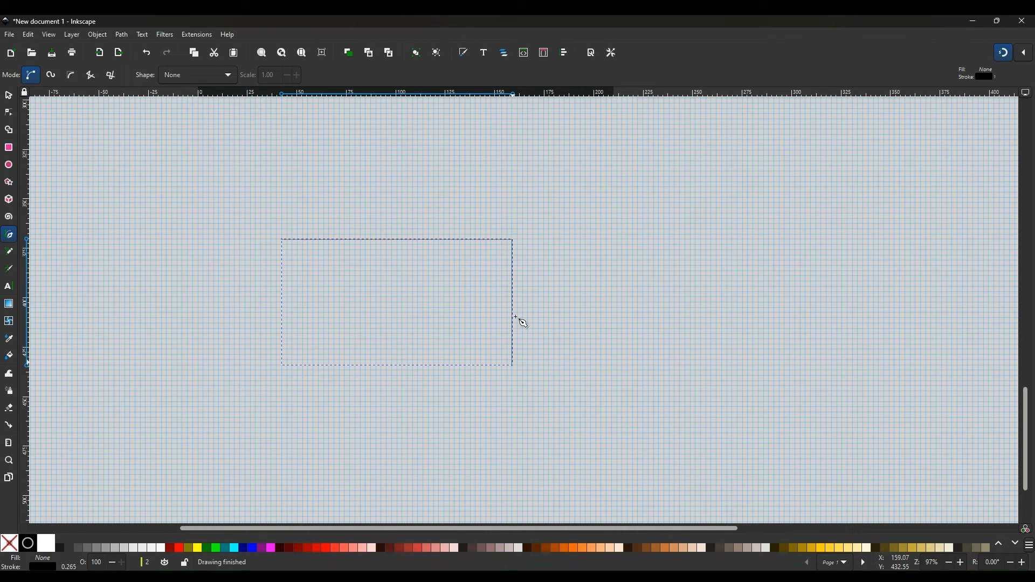
left_click(9, 95)
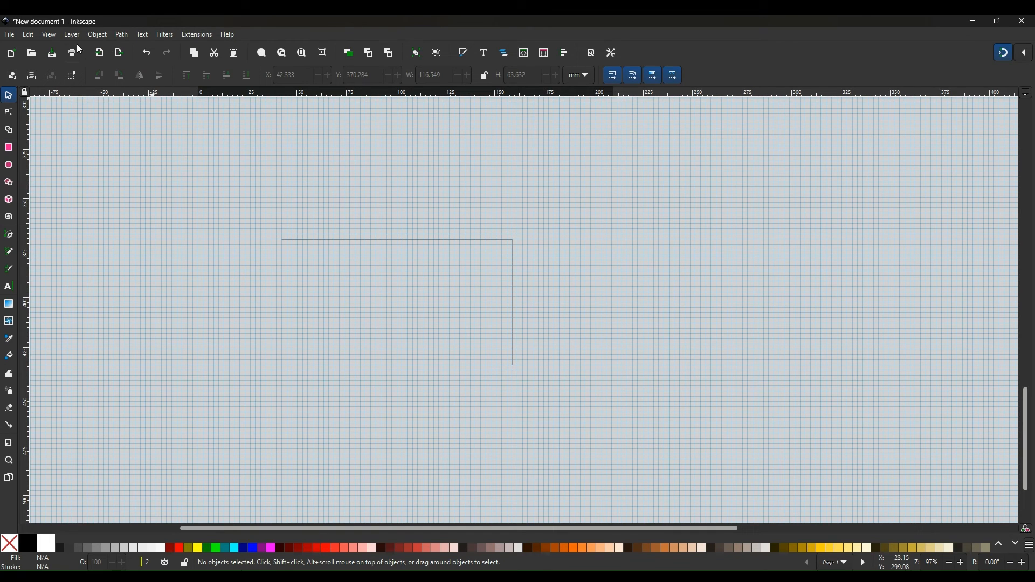
Turn off Page Grid and select the right-angle line.
left_click(48, 34)
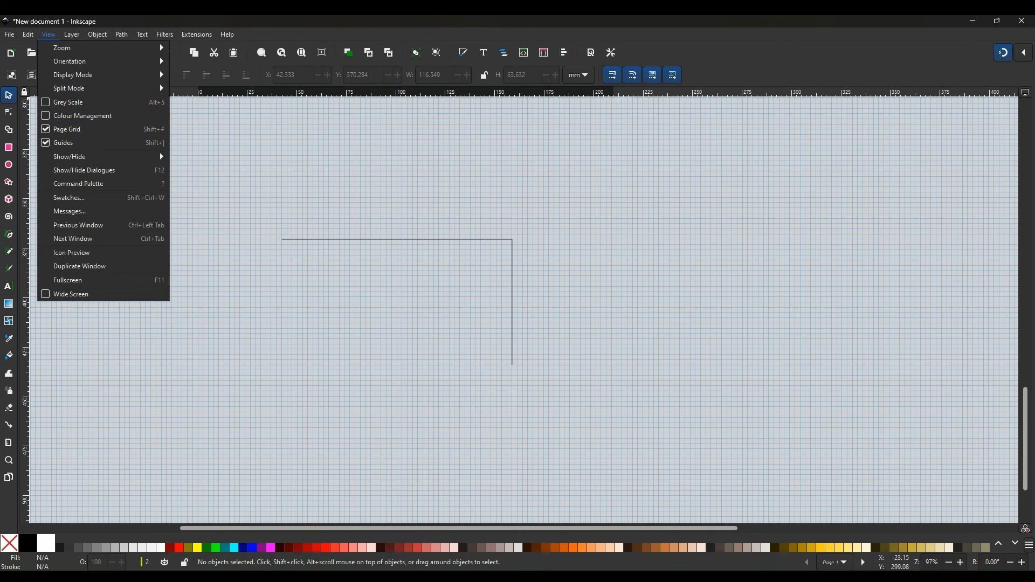
left_click(66, 129)
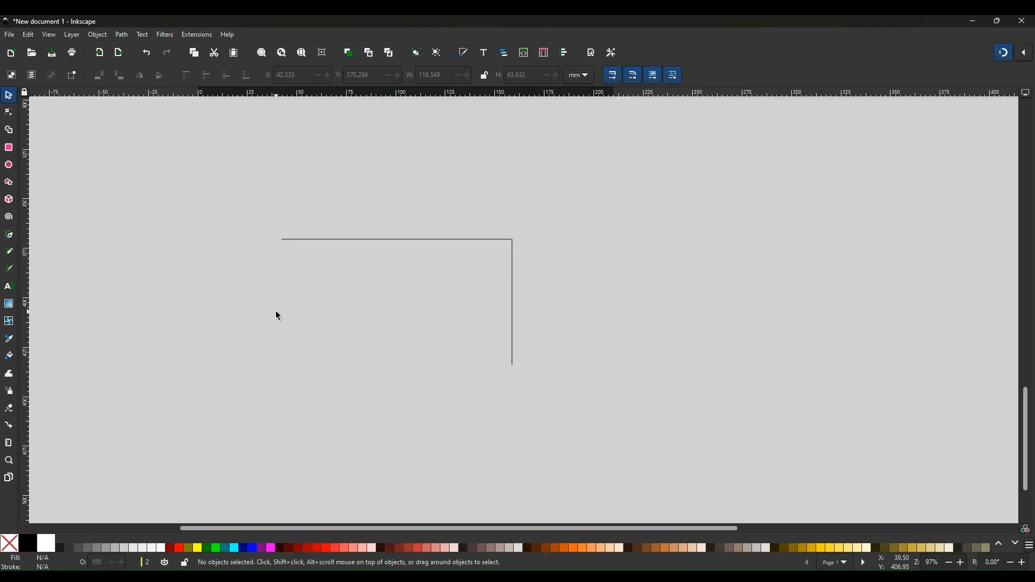
mouse_move(368, 246)
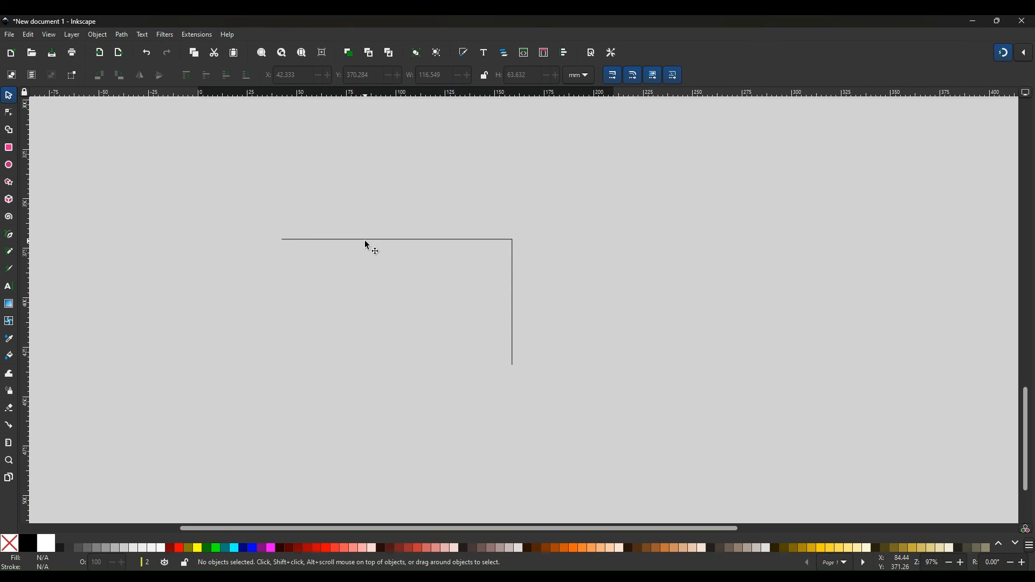
left_click(396, 236)
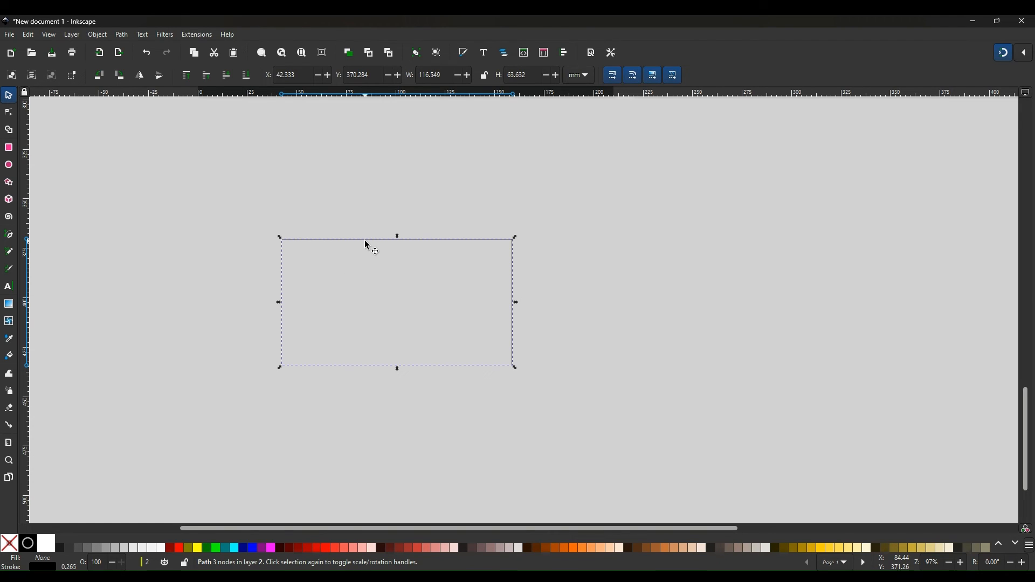
mouse_move(329, 150)
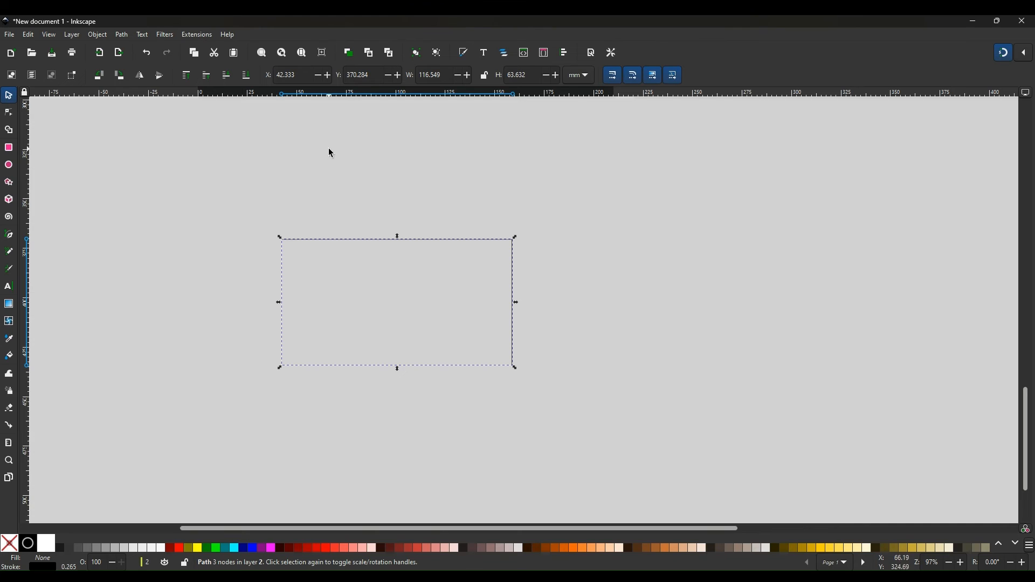
Resize the right-angle line to width 3 mm and height 10 mm.
left_click(432, 75)
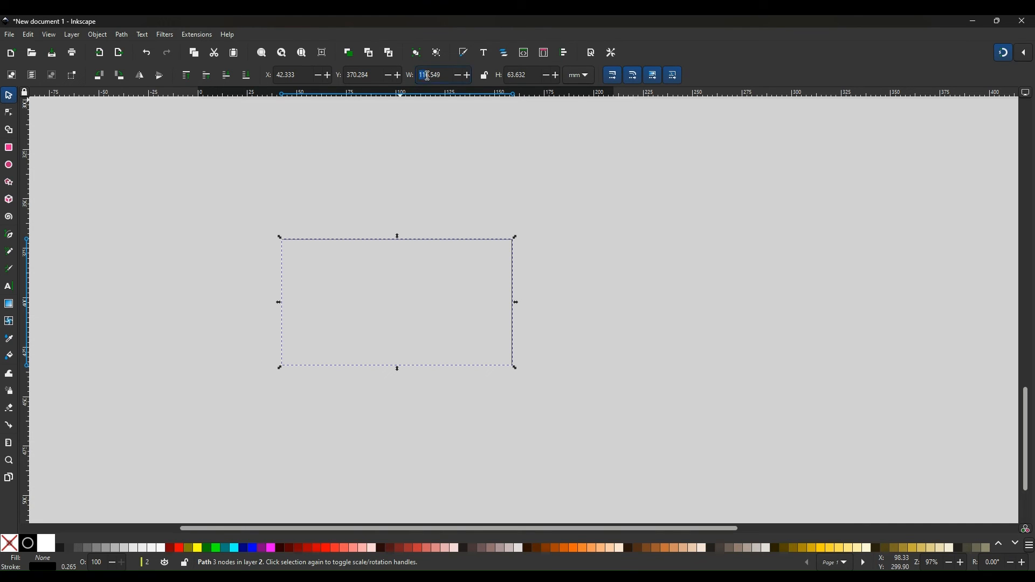
type("3.000")
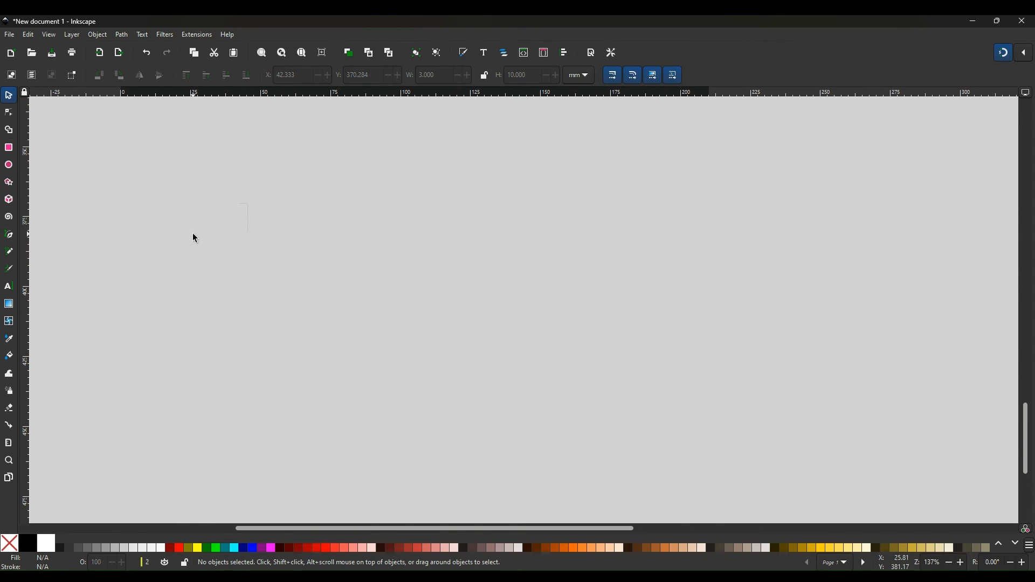
mouse_move(263, 228)
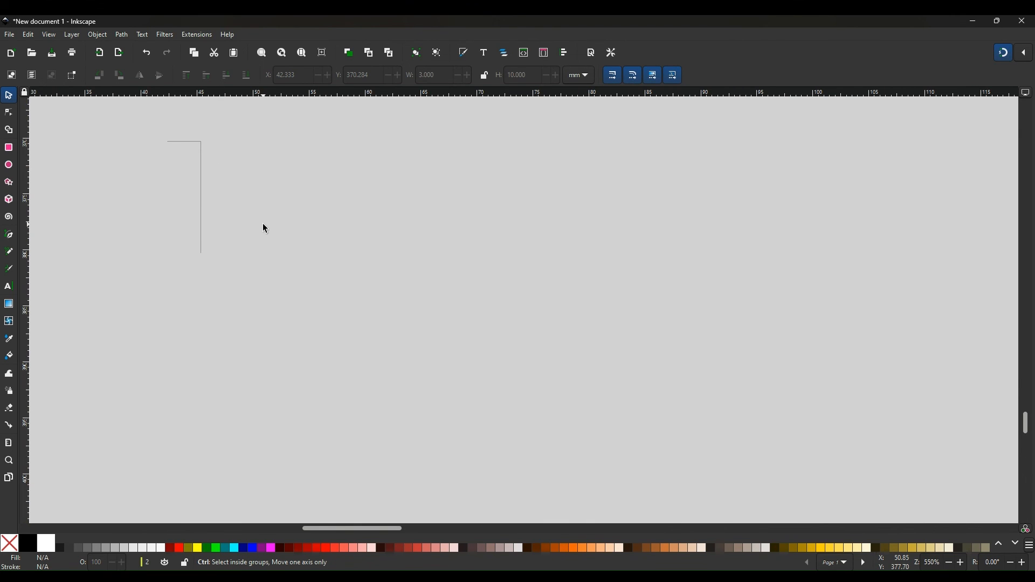
Zoom in closely on the 3 × 10 mm right-angle path until the page grid shows.
left_click_drag(353, 527, 332, 528)
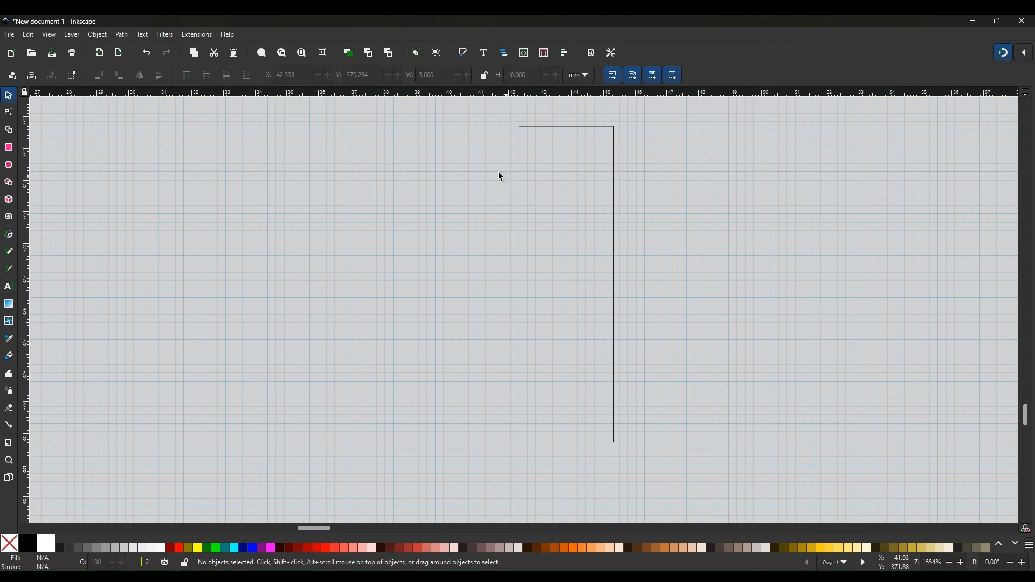
mouse_move(619, 465)
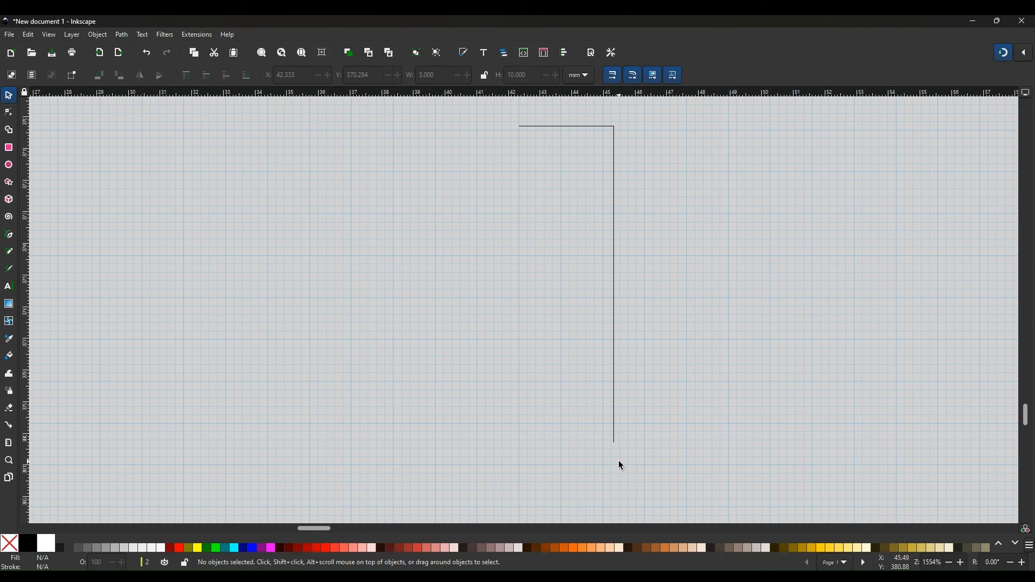